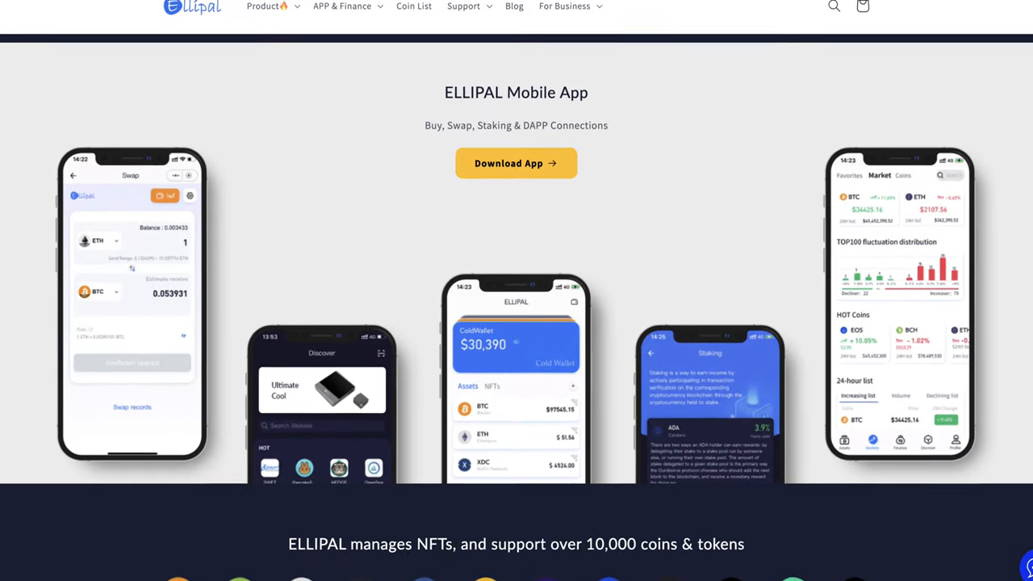
Browse the homepage hero carousel and scroll down through the homepage sections.
scroll(down, 3)
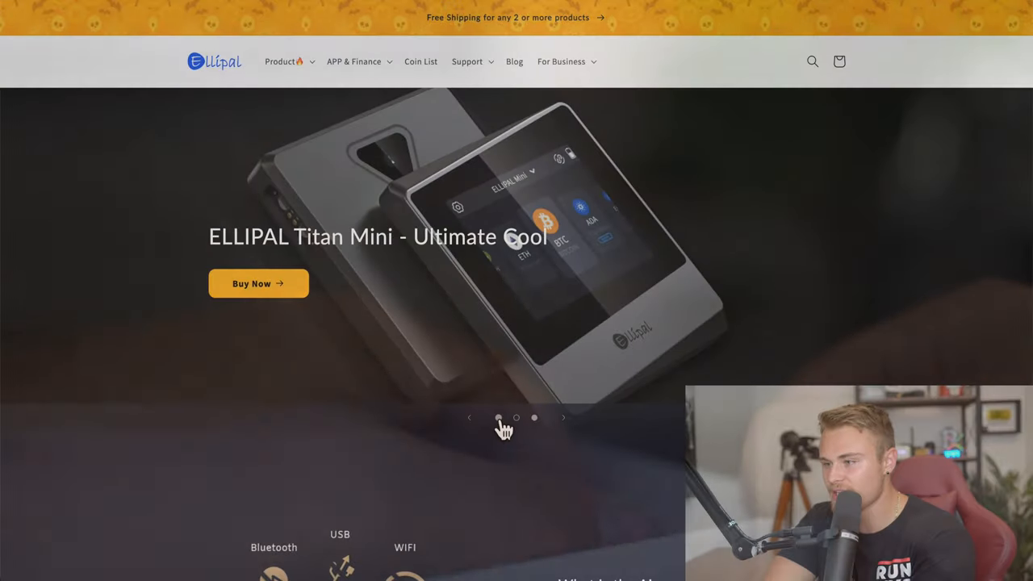
click(534, 417)
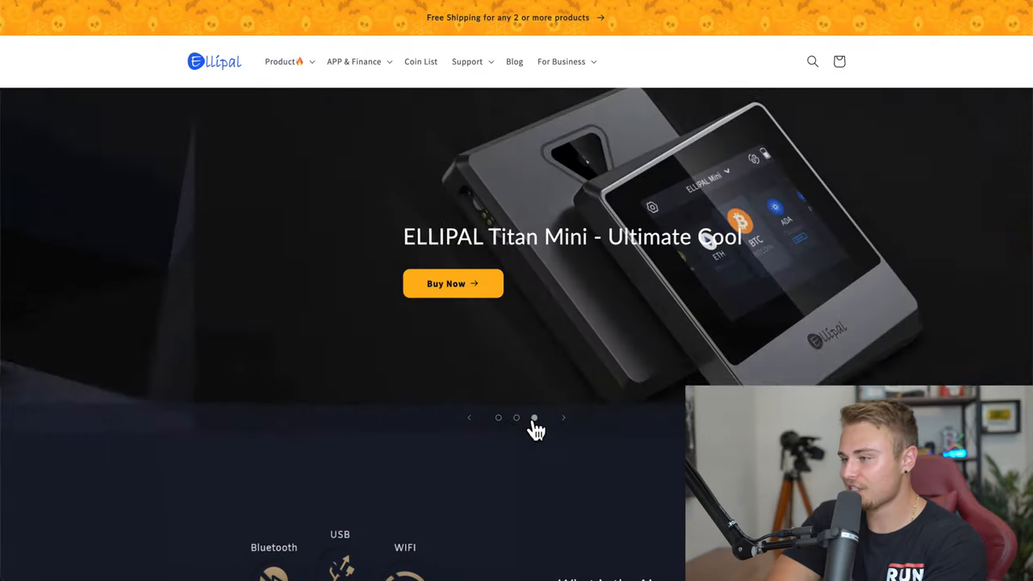
click(534, 416)
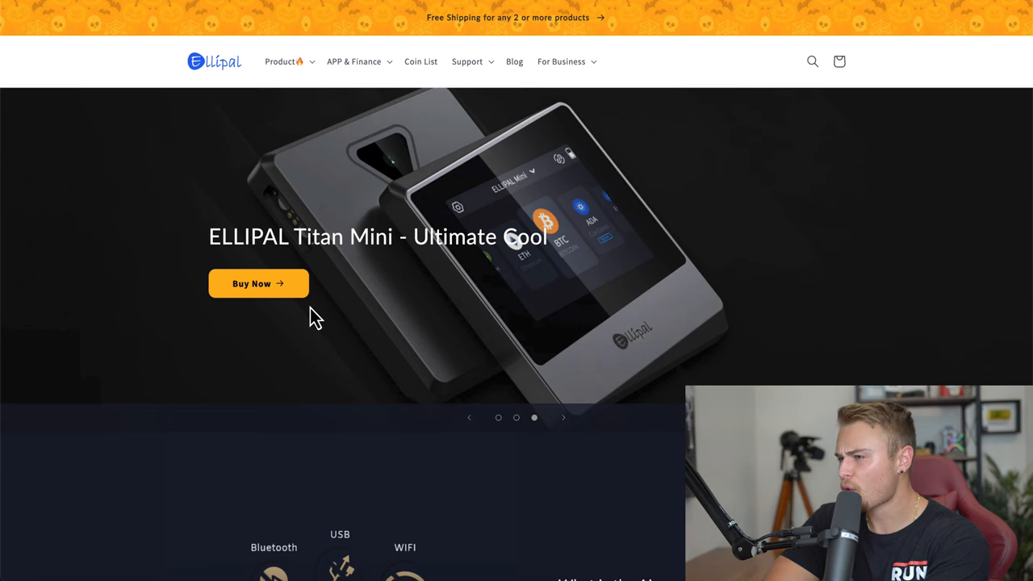
scroll(down, 3)
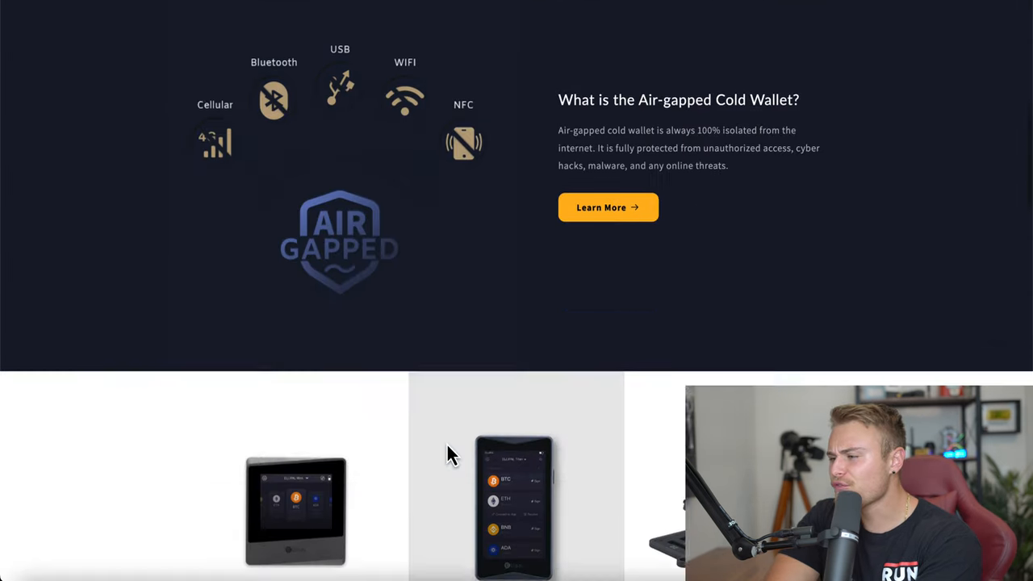
scroll(down, 3)
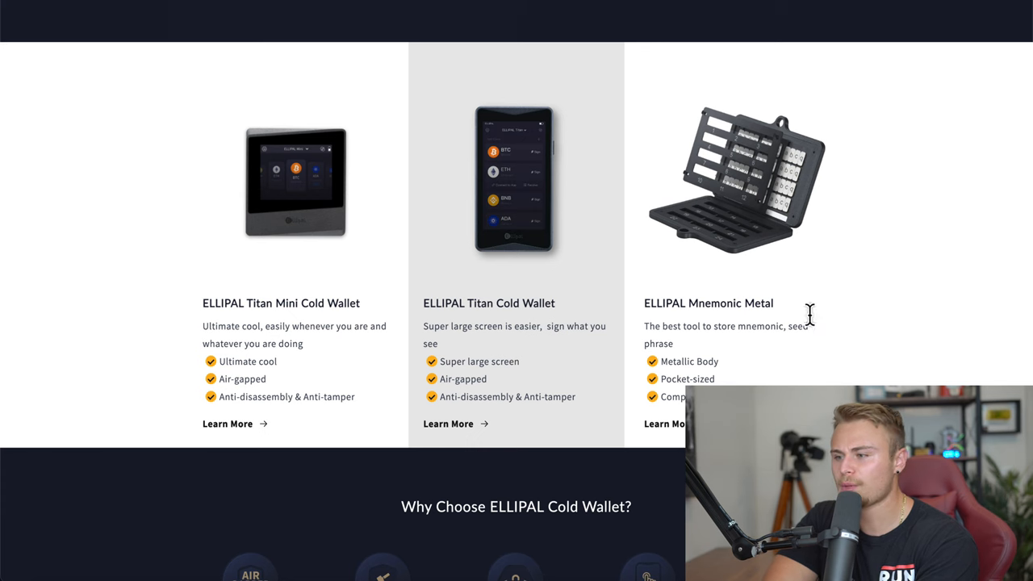
scroll(down, 3)
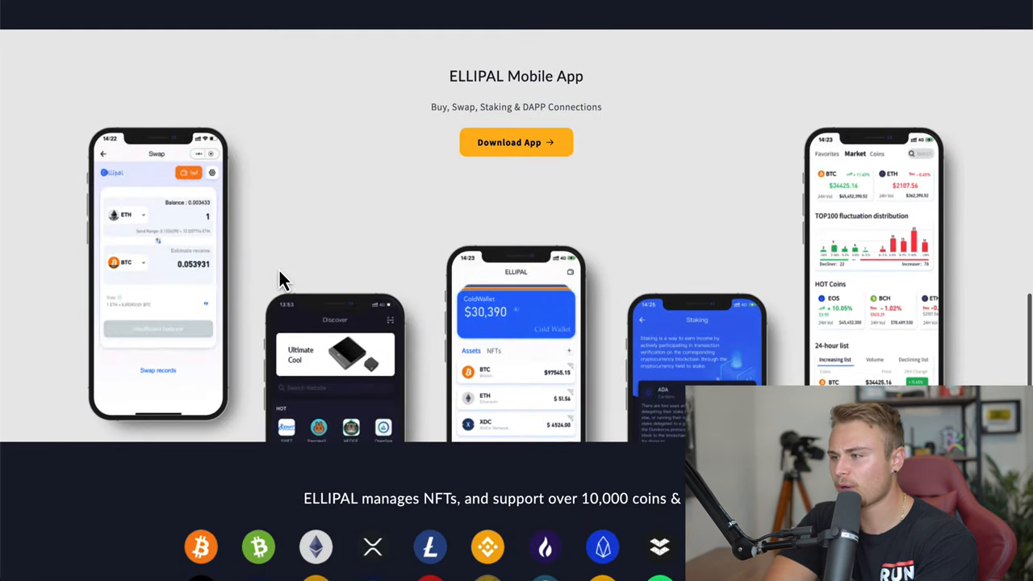
mouse_move(529, 213)
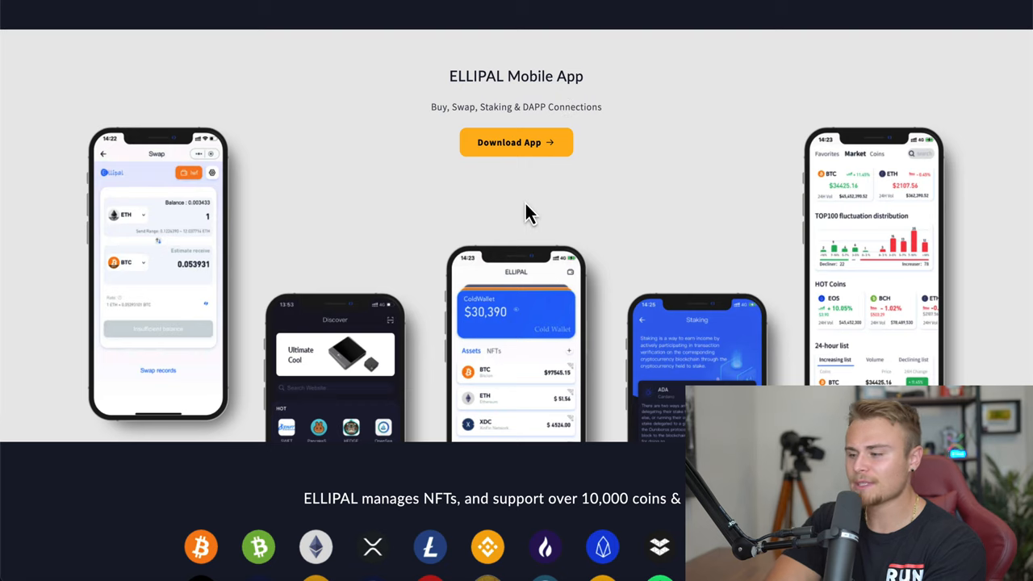
scroll(down, 3)
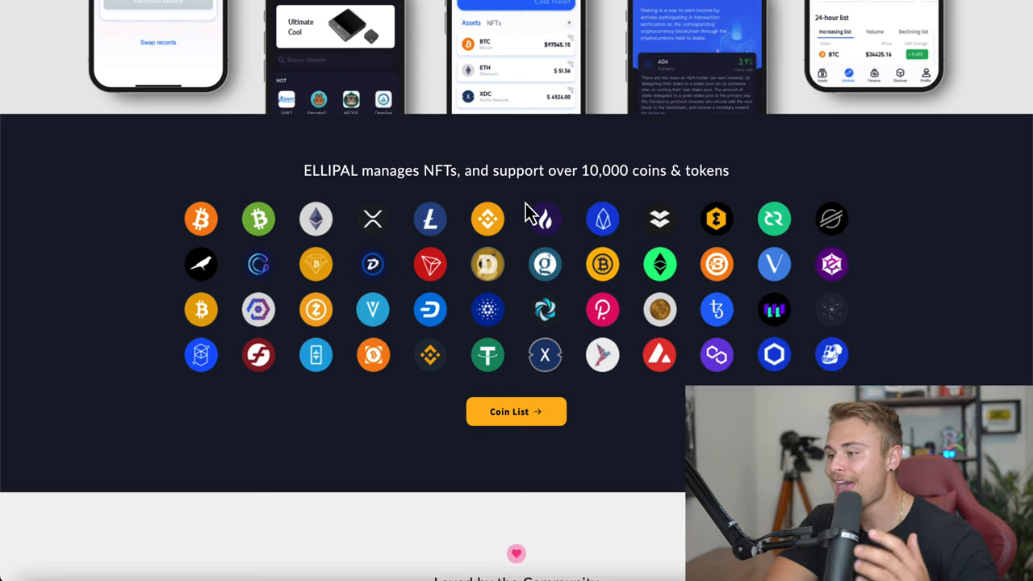
mouse_move(384, 262)
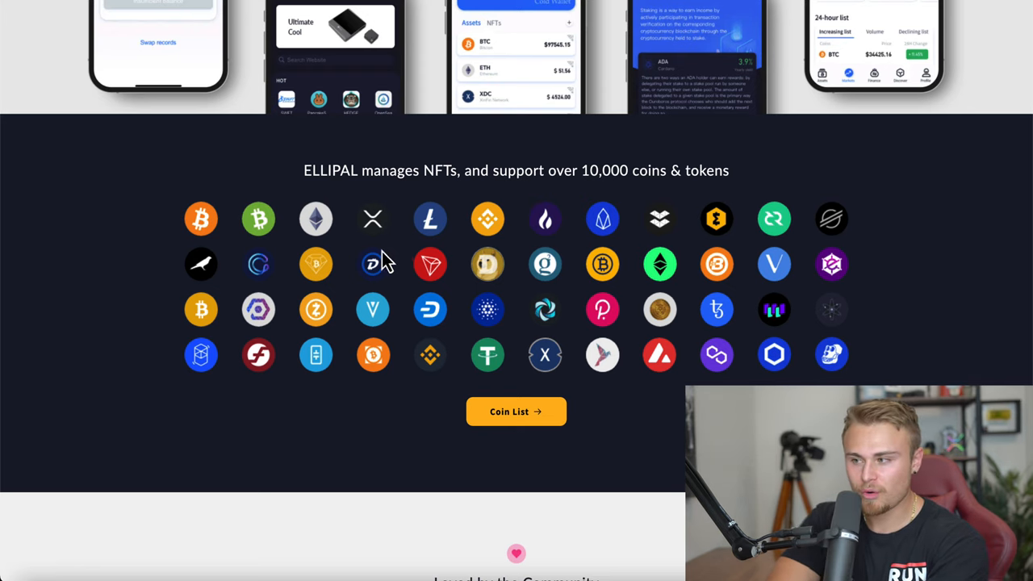
mouse_move(380, 245)
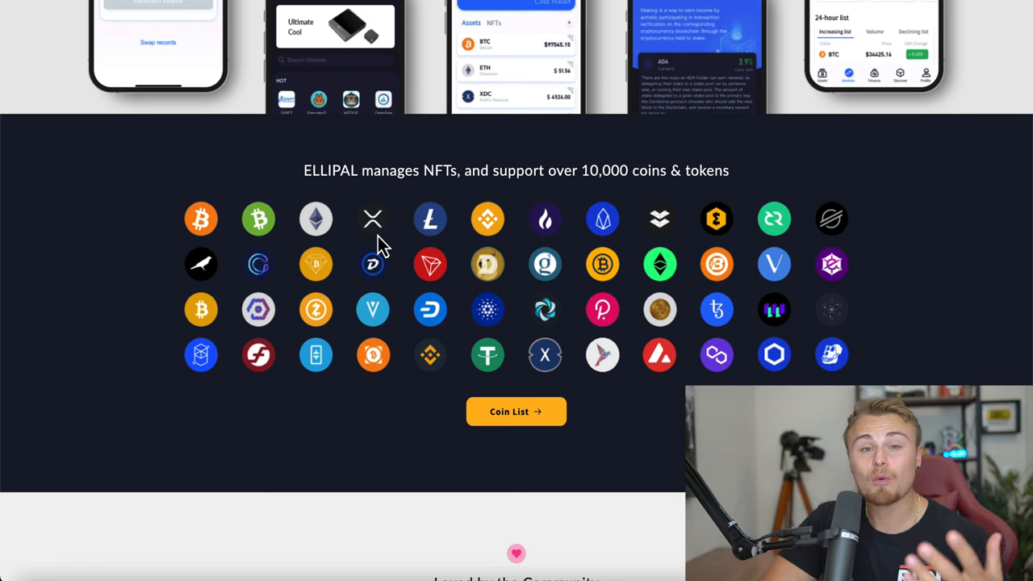
scroll(down, 3)
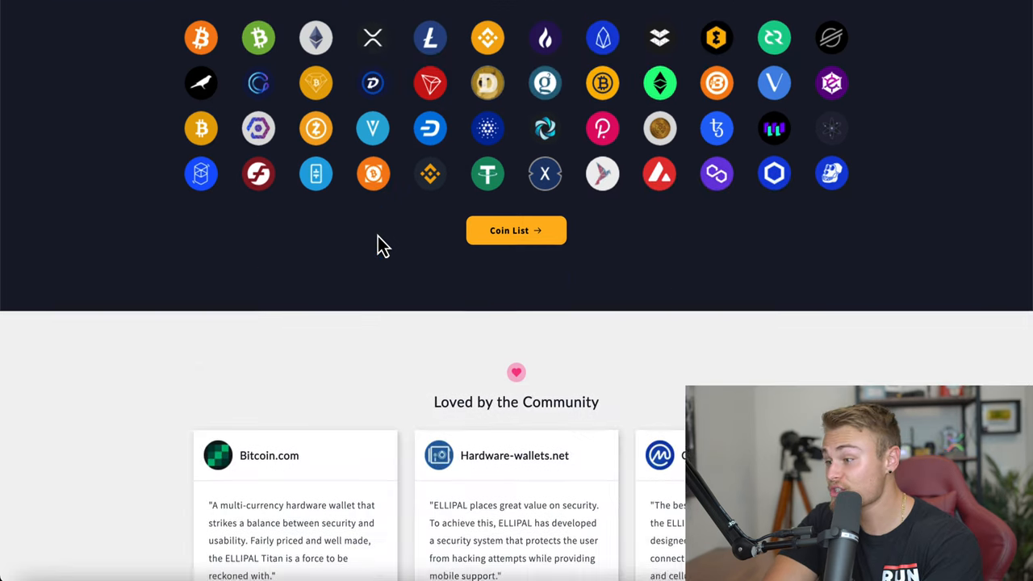
scroll(down, 3)
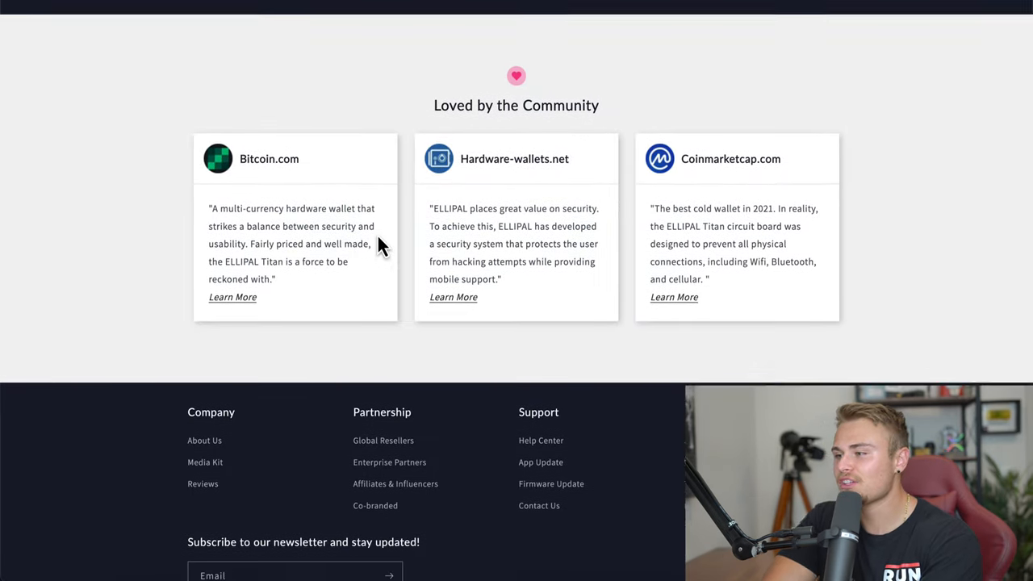
scroll(up, 3)
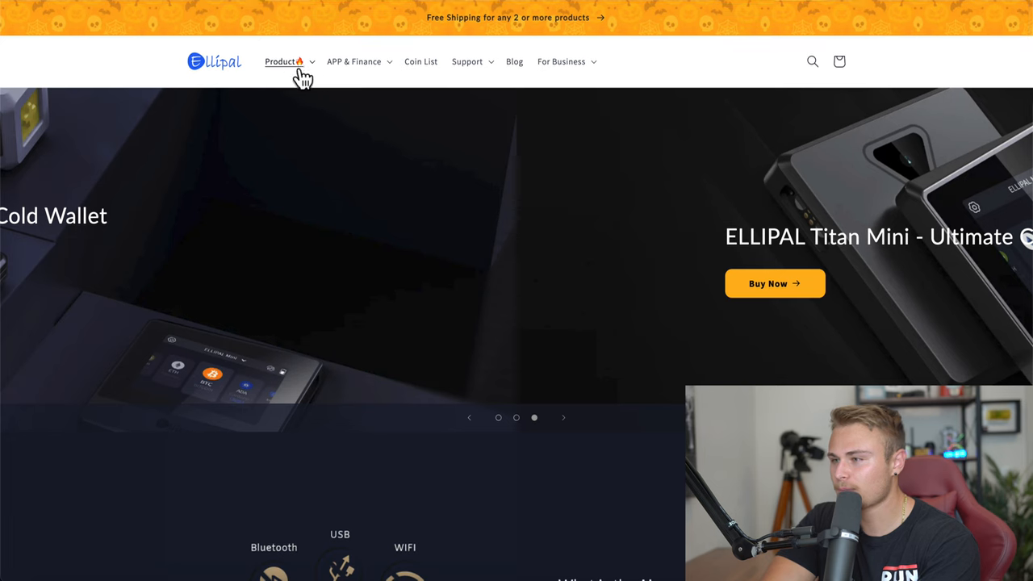
Go to the all-products page and scroll through the wallet, mnemonic and accessory listings back to the top.
click(284, 62)
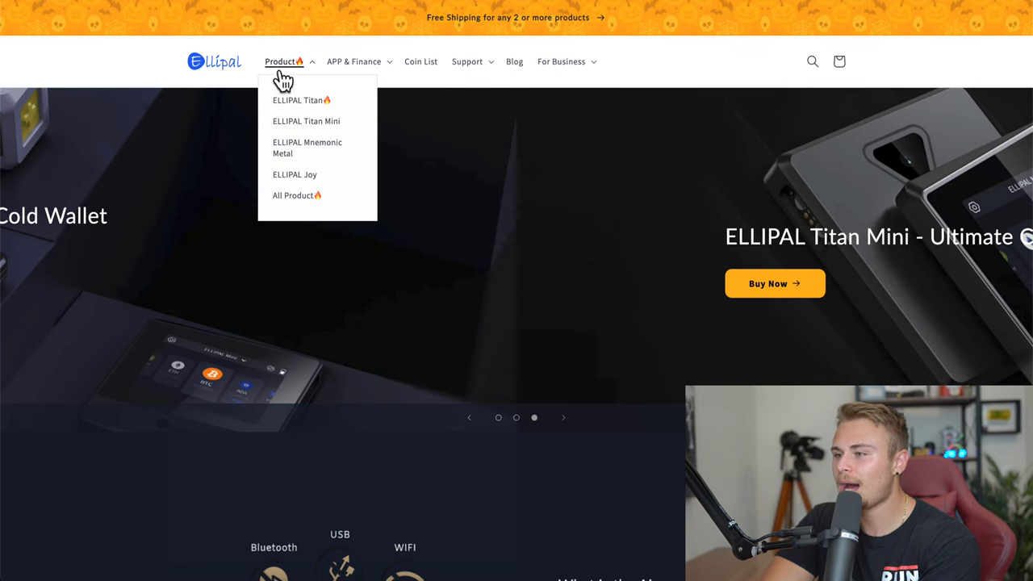
click(297, 195)
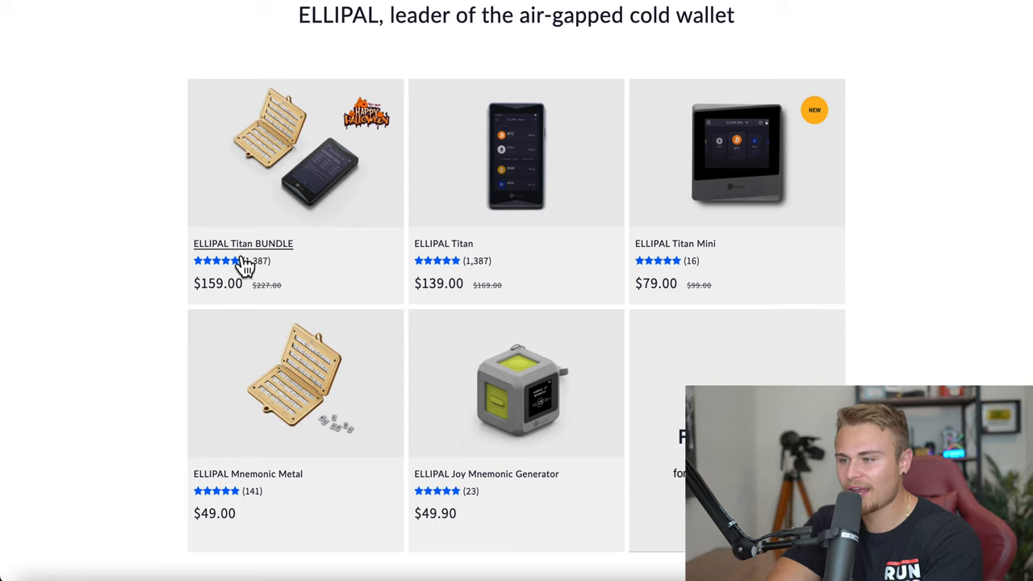
mouse_move(355, 180)
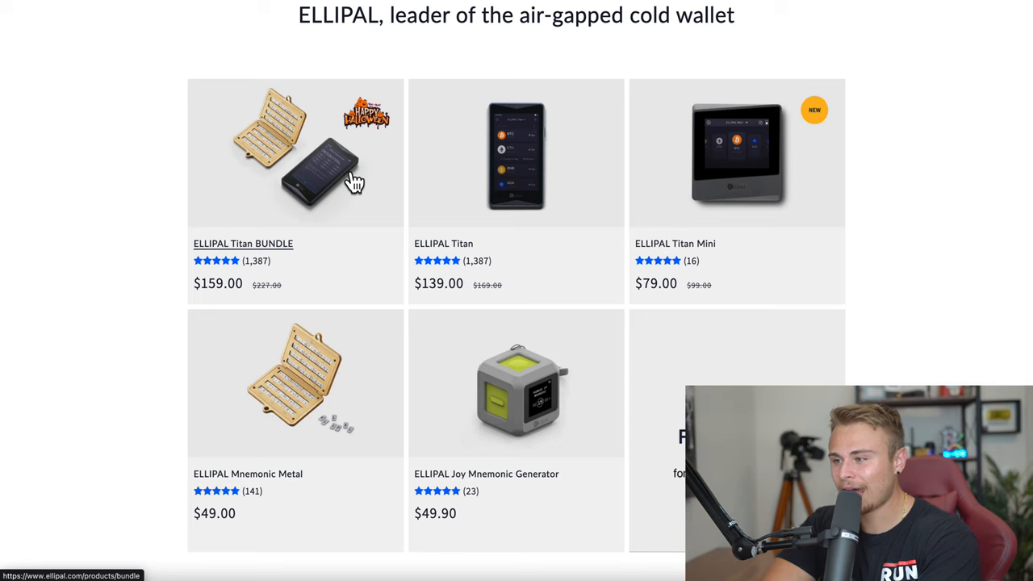
mouse_move(718, 275)
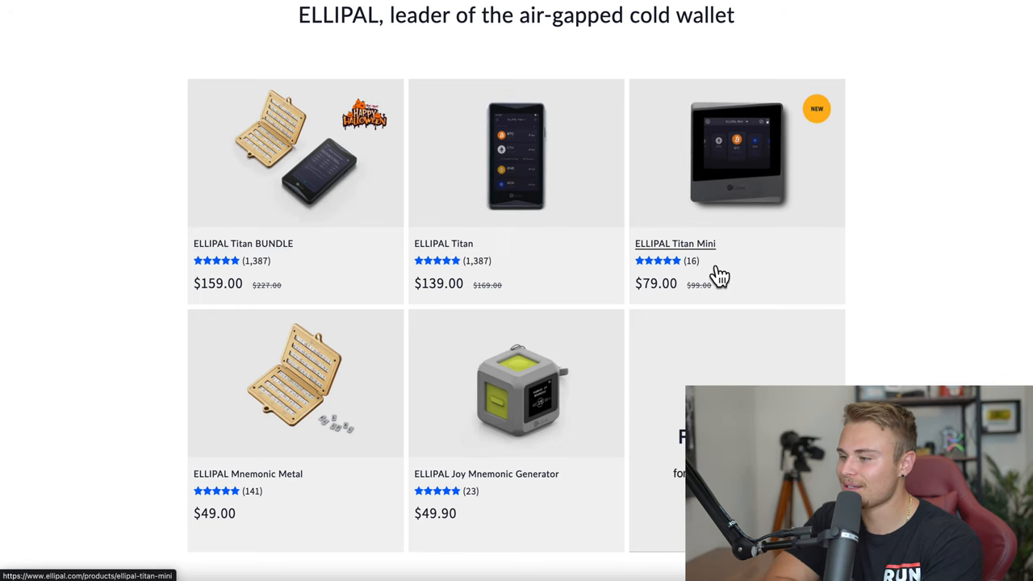
scroll(down, 3)
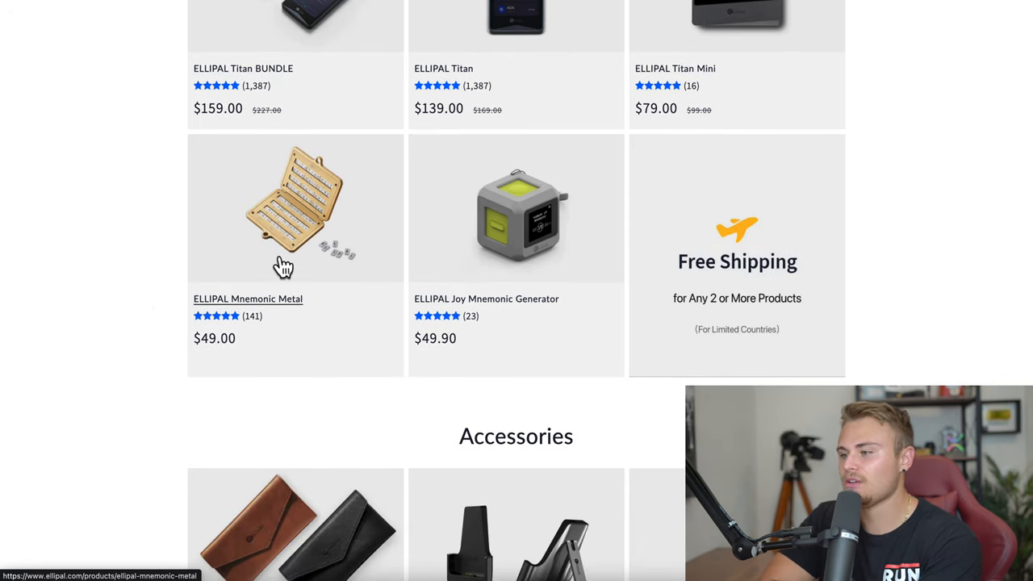
mouse_move(528, 331)
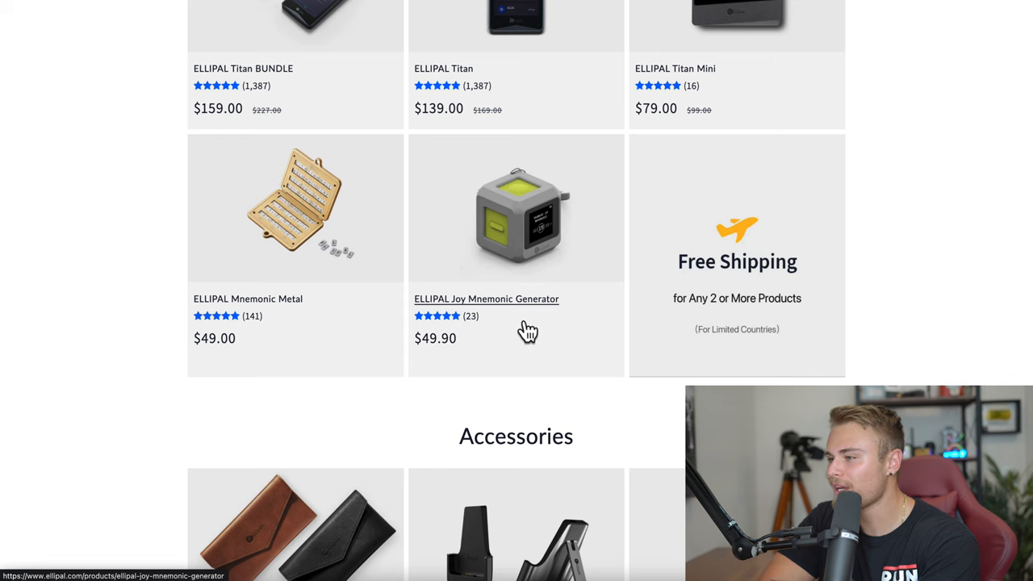
scroll(down, 3)
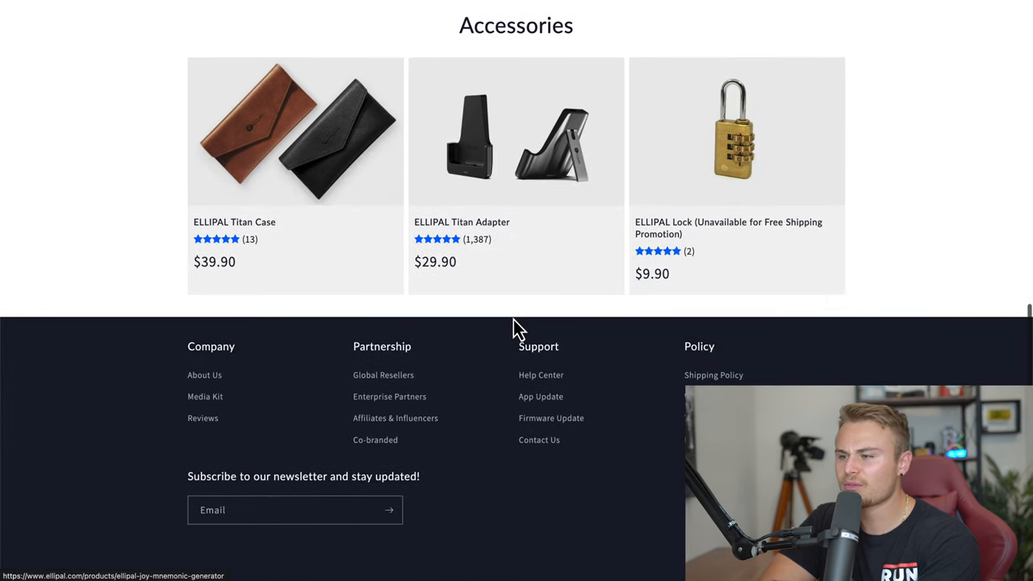
scroll(up, 3)
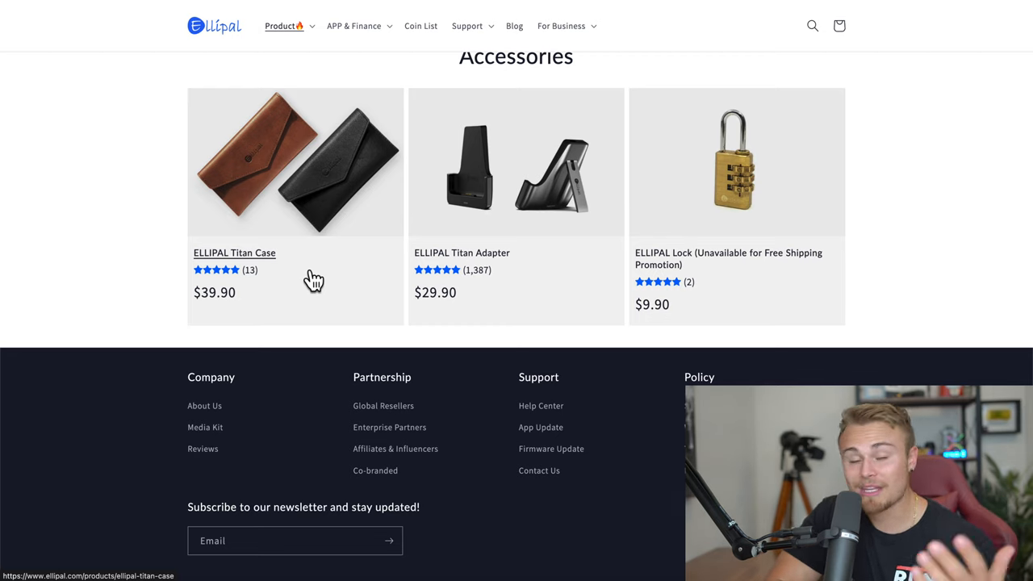
mouse_move(562, 266)
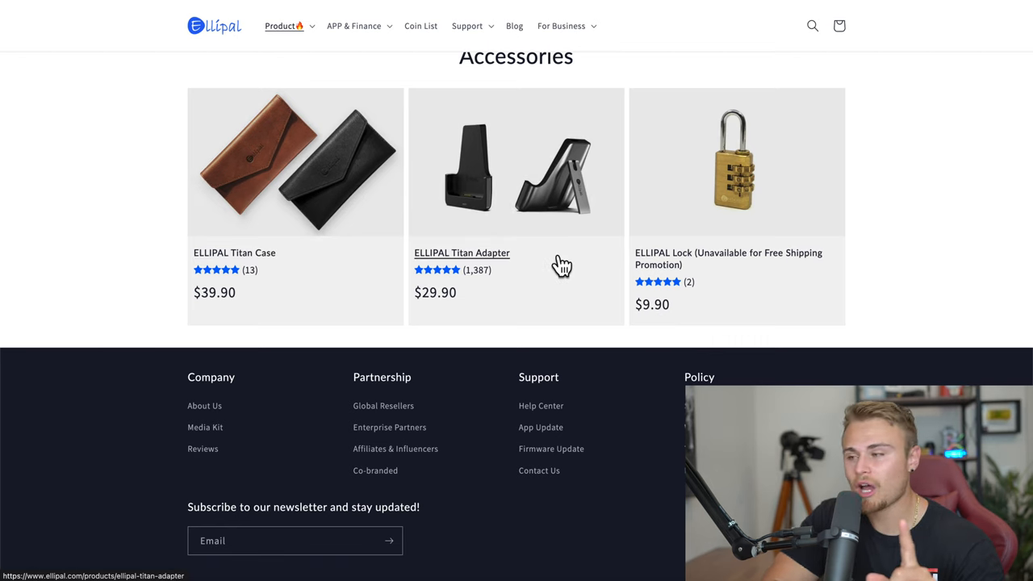
mouse_move(741, 217)
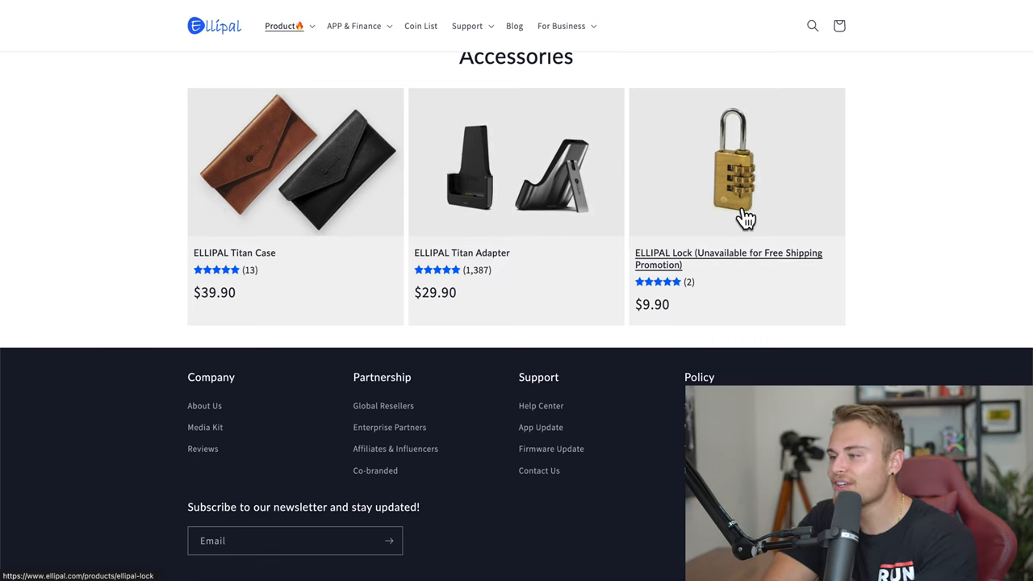
scroll(up, 3)
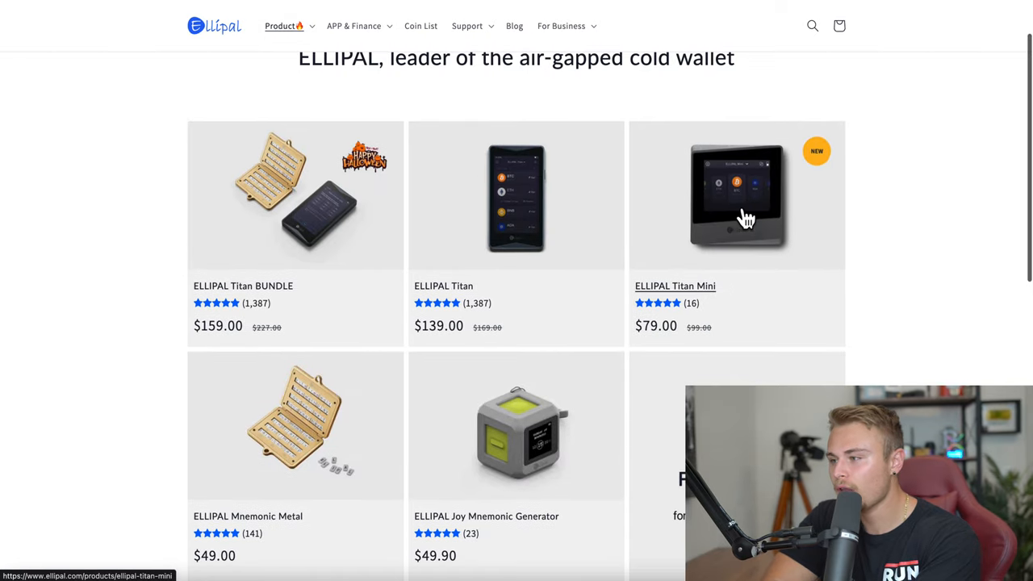
scroll(up, 3)
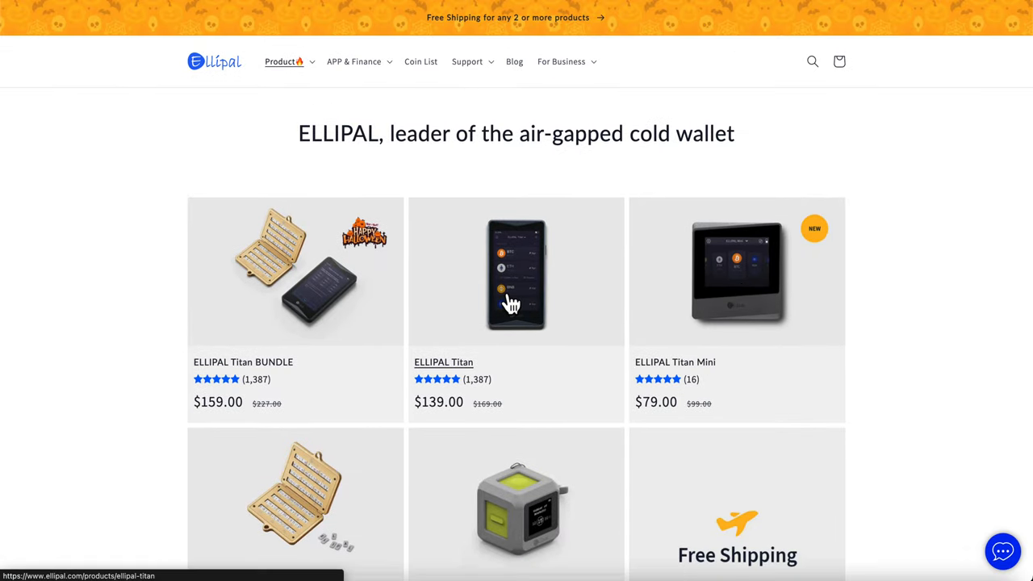
Open the ELLIPAL Titan product page and read down through its images and hardware specs.
click(517, 271)
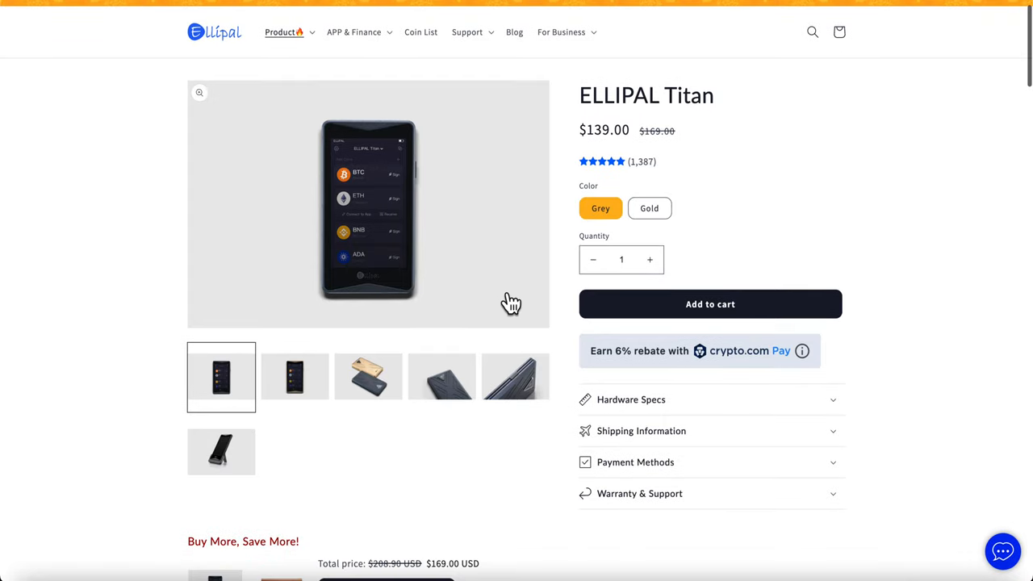
mouse_move(628, 239)
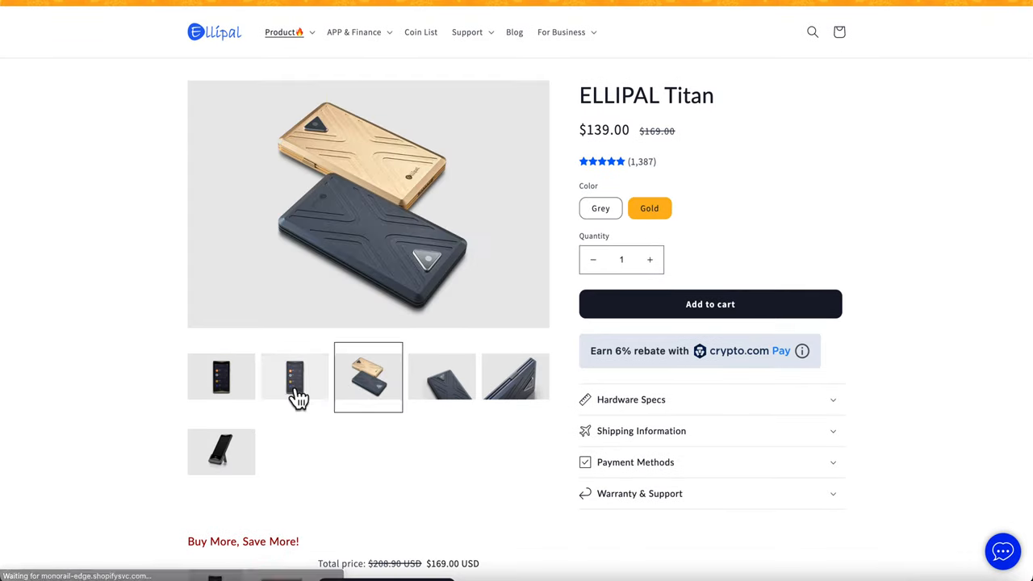
mouse_move(484, 486)
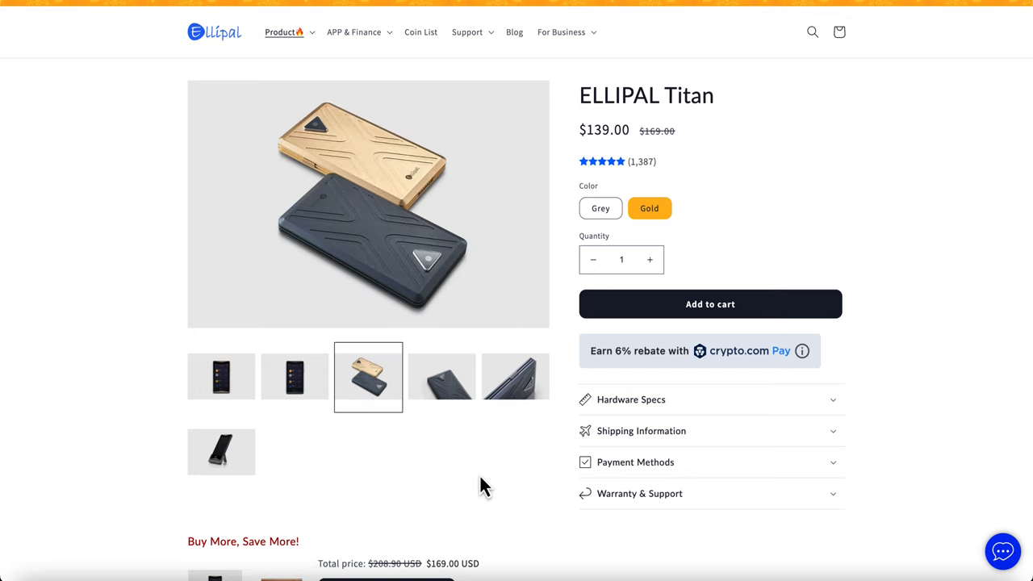
scroll(down, 3)
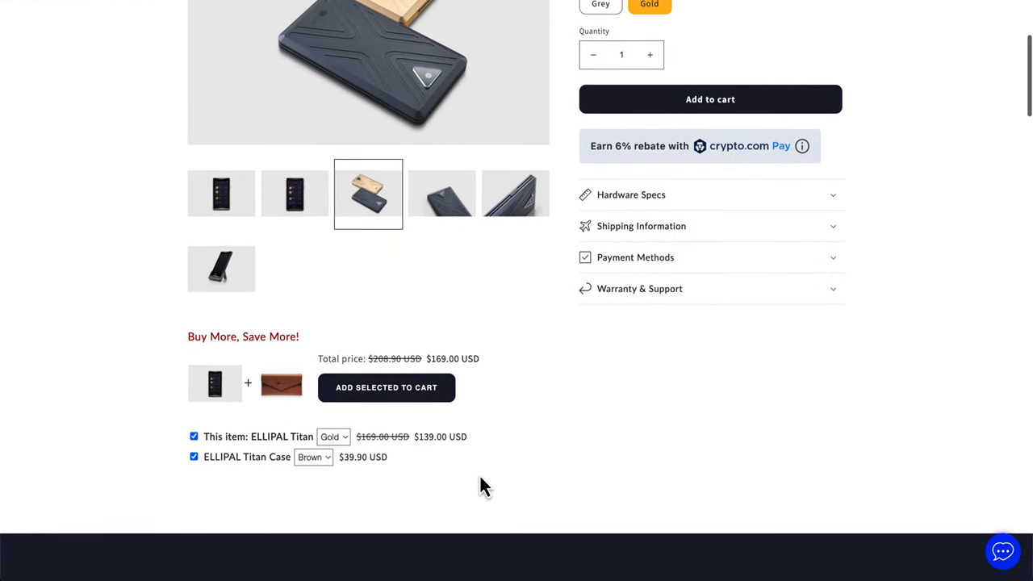
scroll(up, 3)
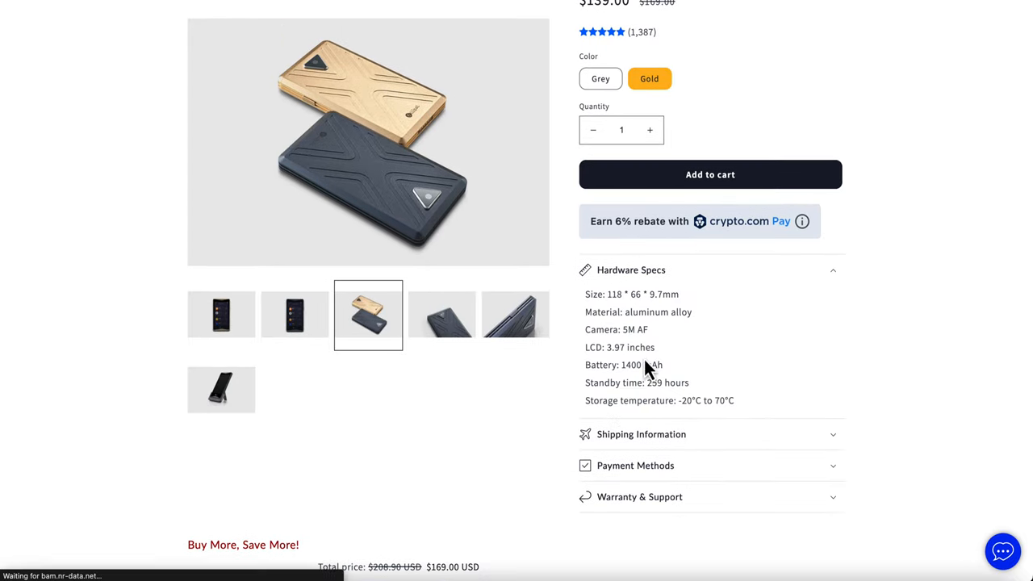
scroll(down, 3)
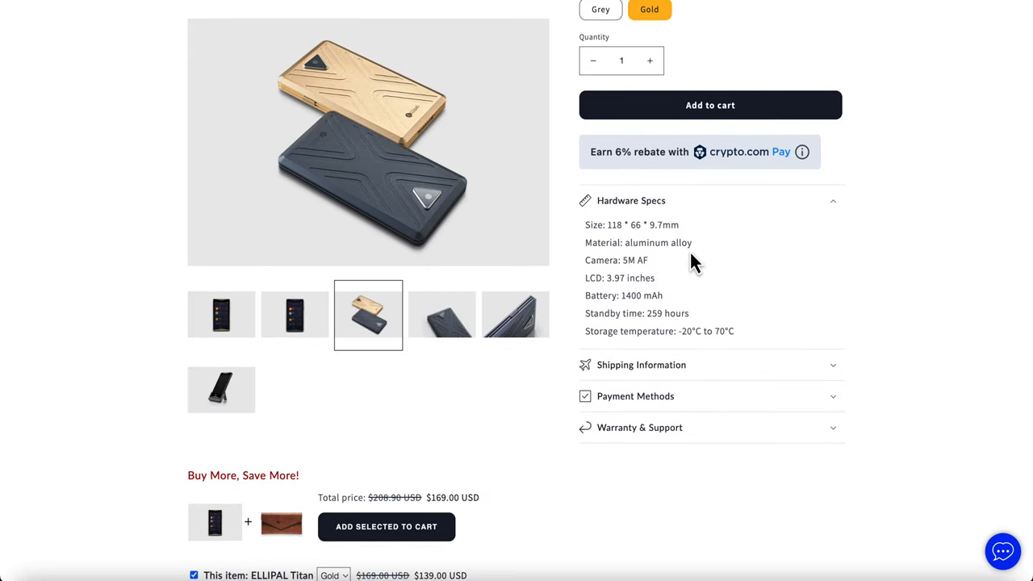
mouse_move(613, 302)
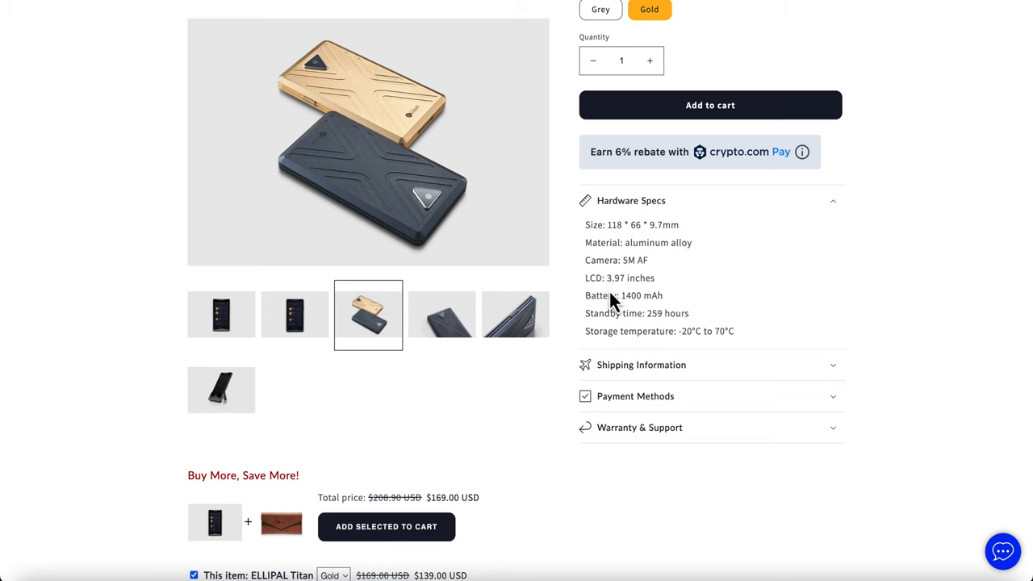
scroll(down, 3)
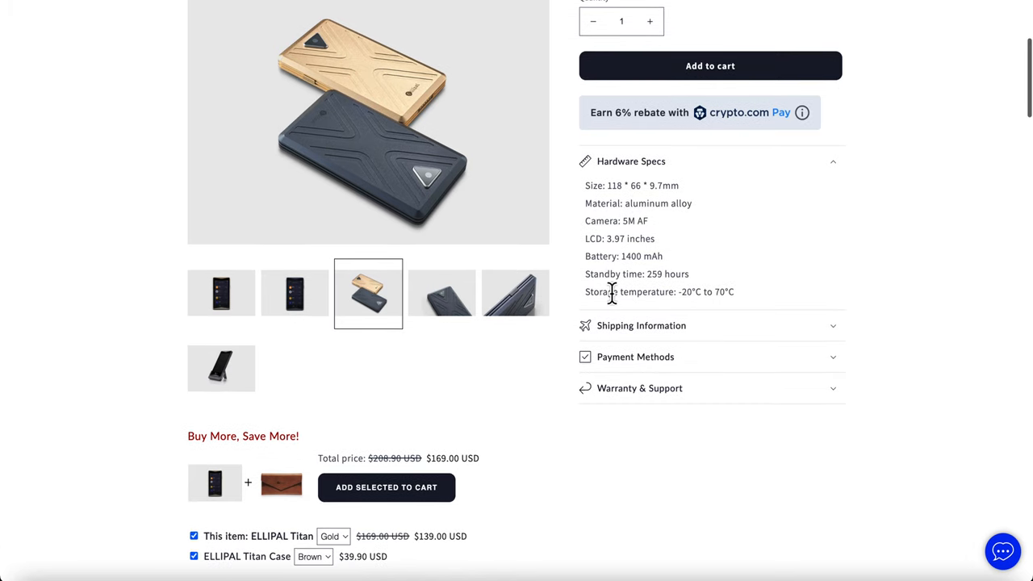
scroll(down, 3)
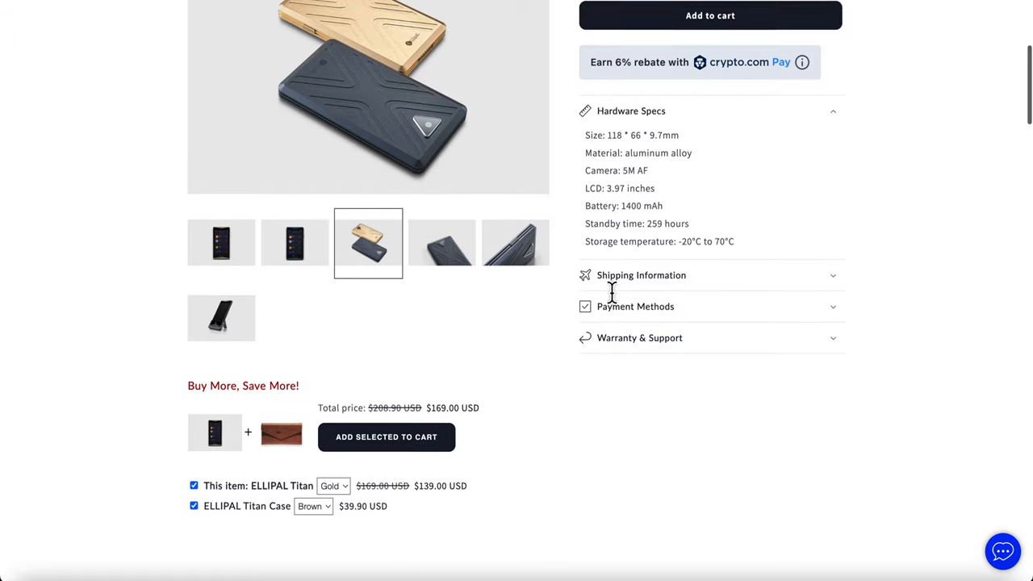
scroll(down, 3)
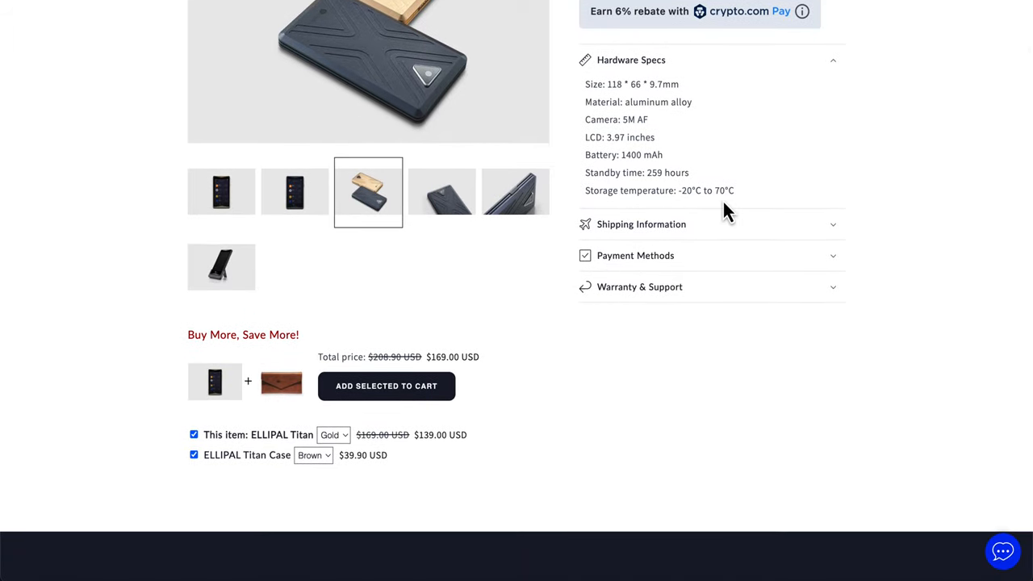
Expand the Shipping Information section and read its details.
click(641, 224)
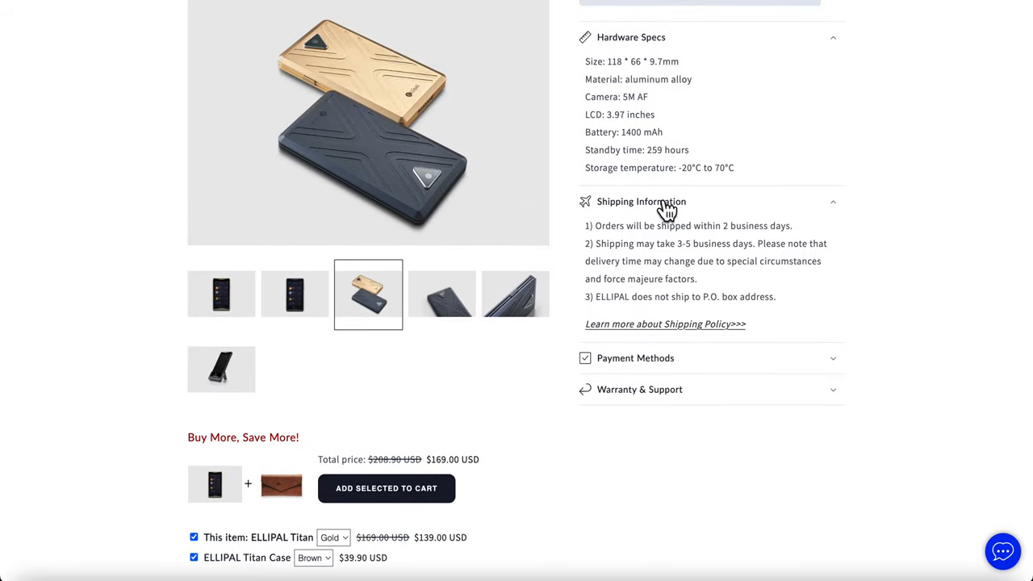
scroll(down, 3)
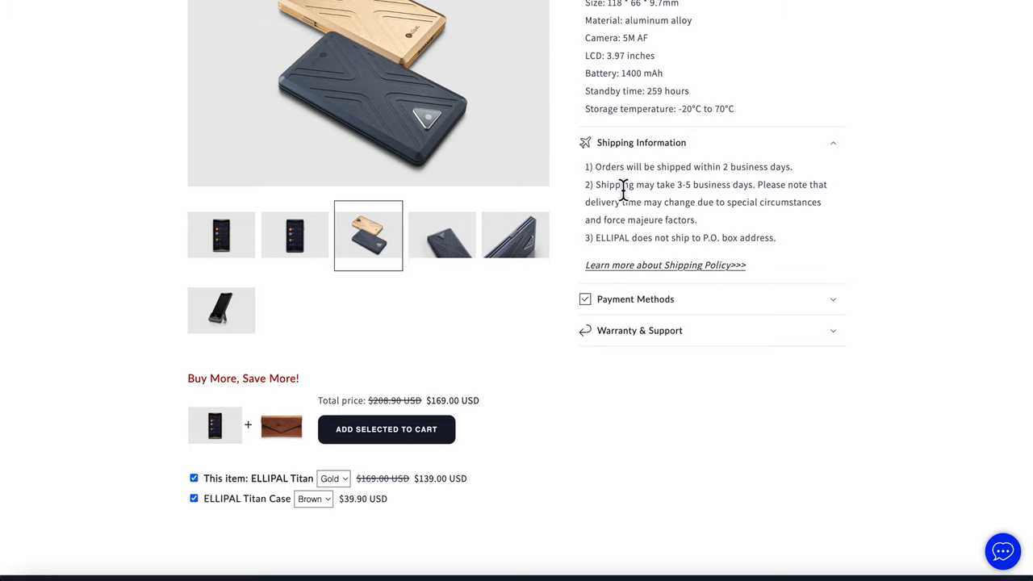
mouse_move(628, 219)
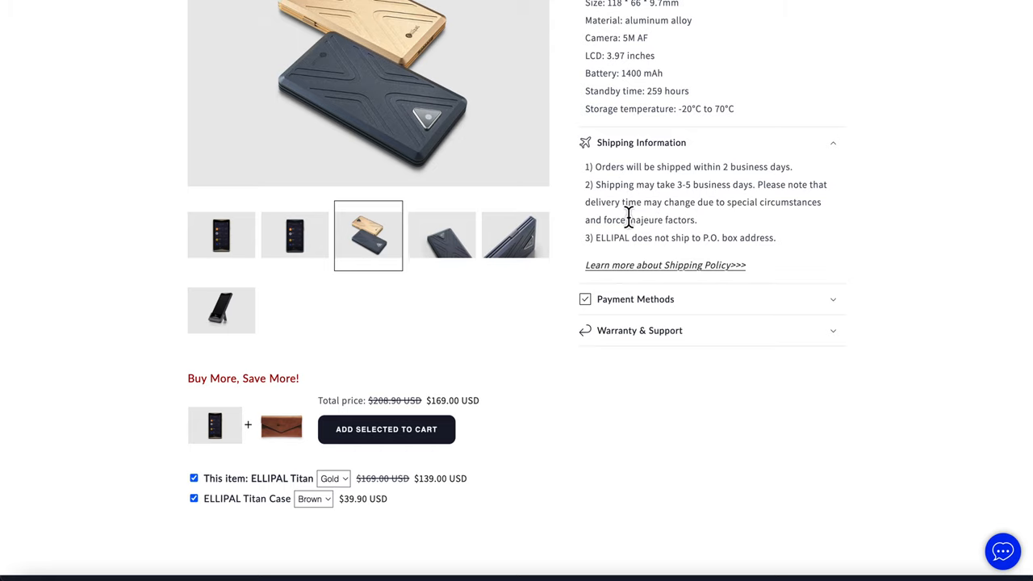
scroll(down, 3)
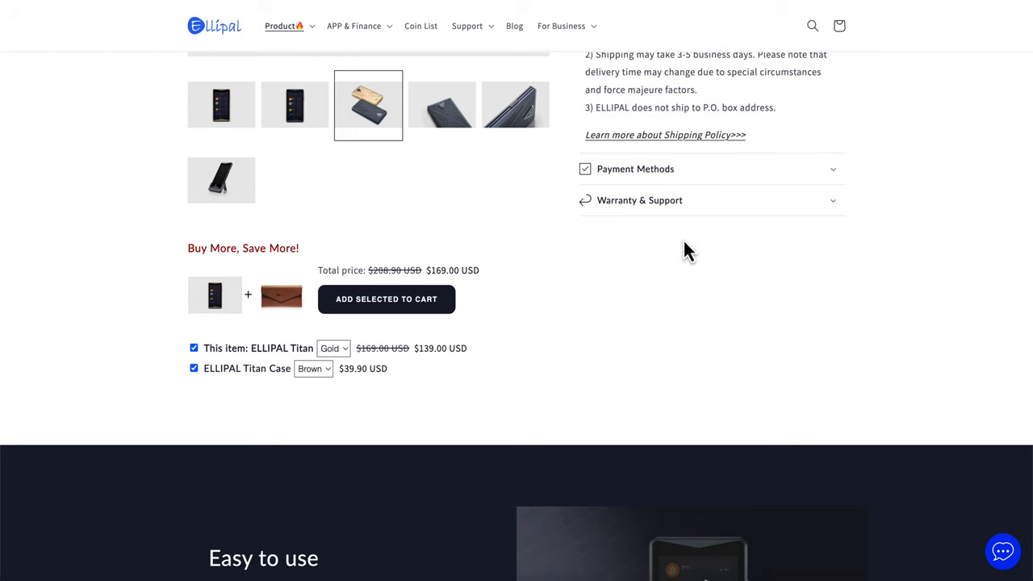
Expand the Payment Methods and Warranty & Support sections and read through them.
click(635, 170)
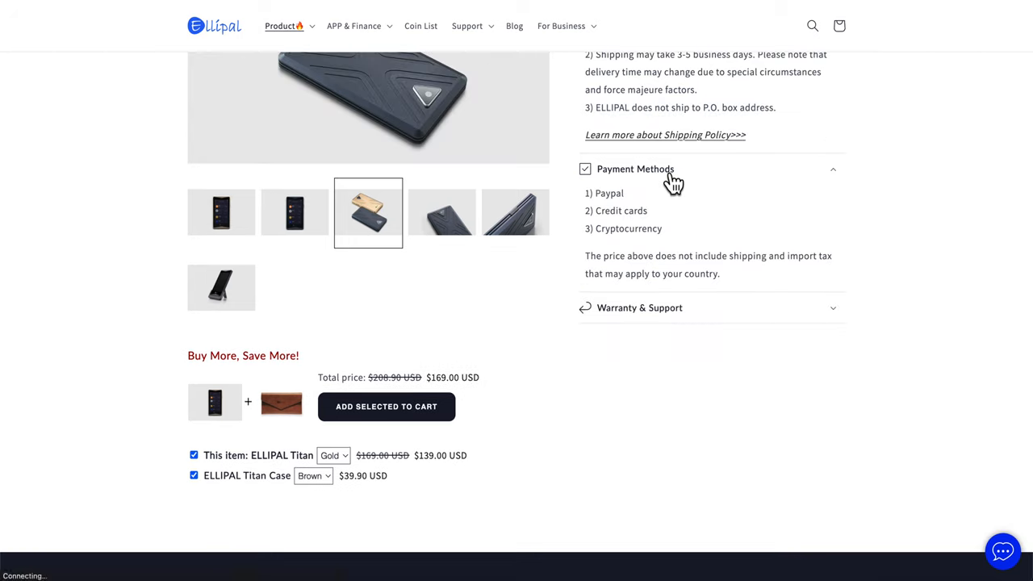
scroll(down, 3)
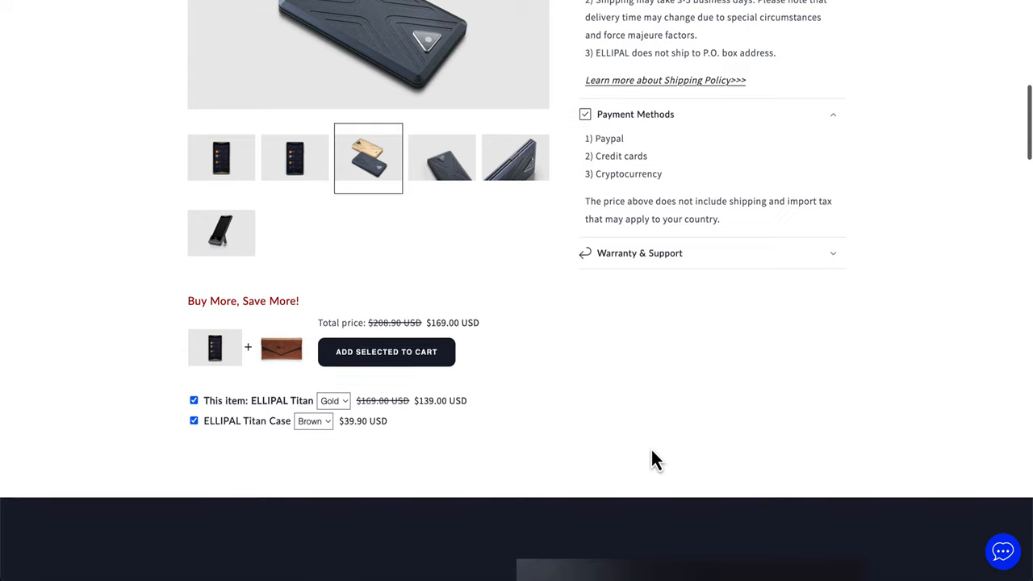
mouse_move(616, 176)
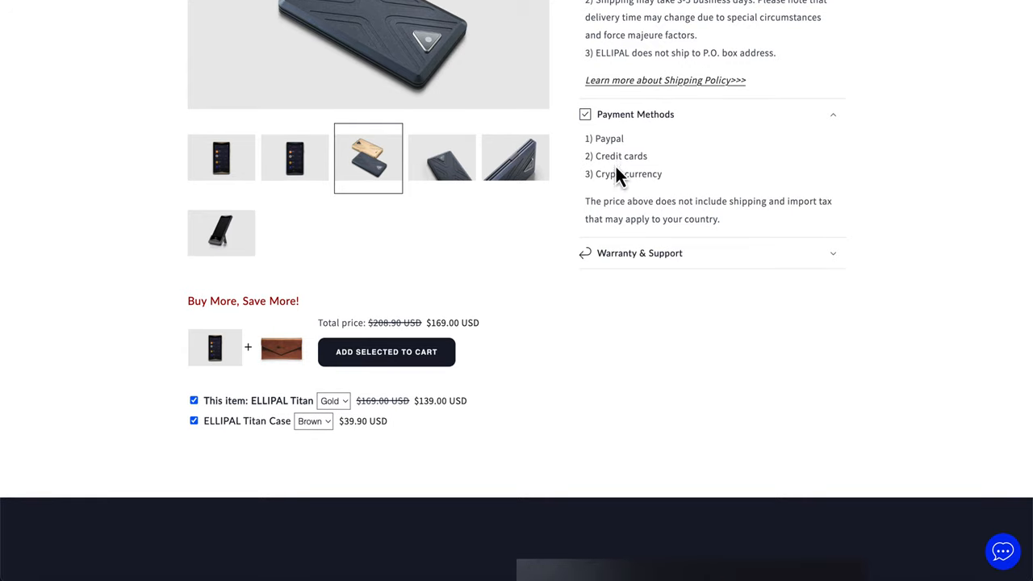
mouse_move(621, 191)
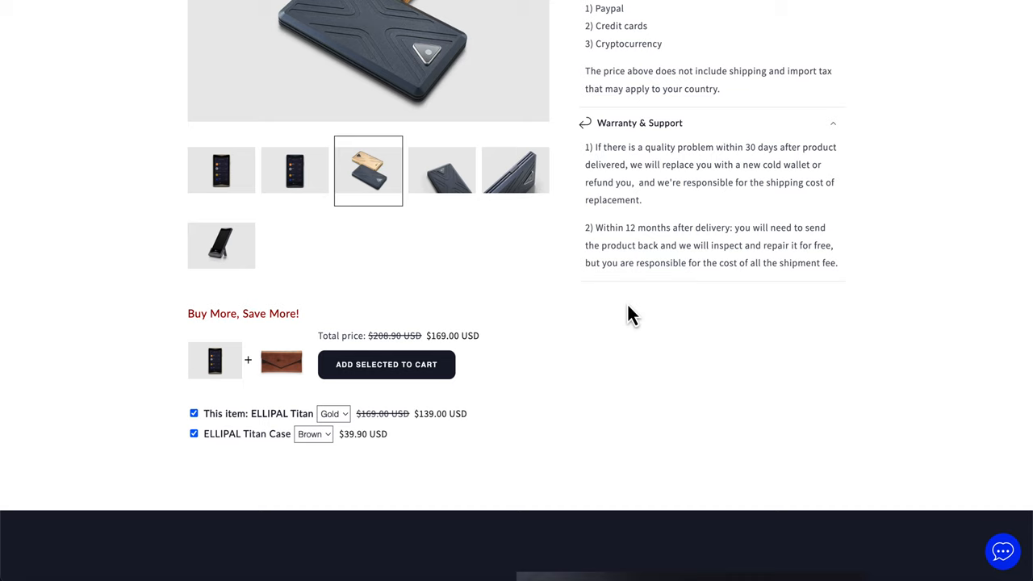
mouse_move(652, 179)
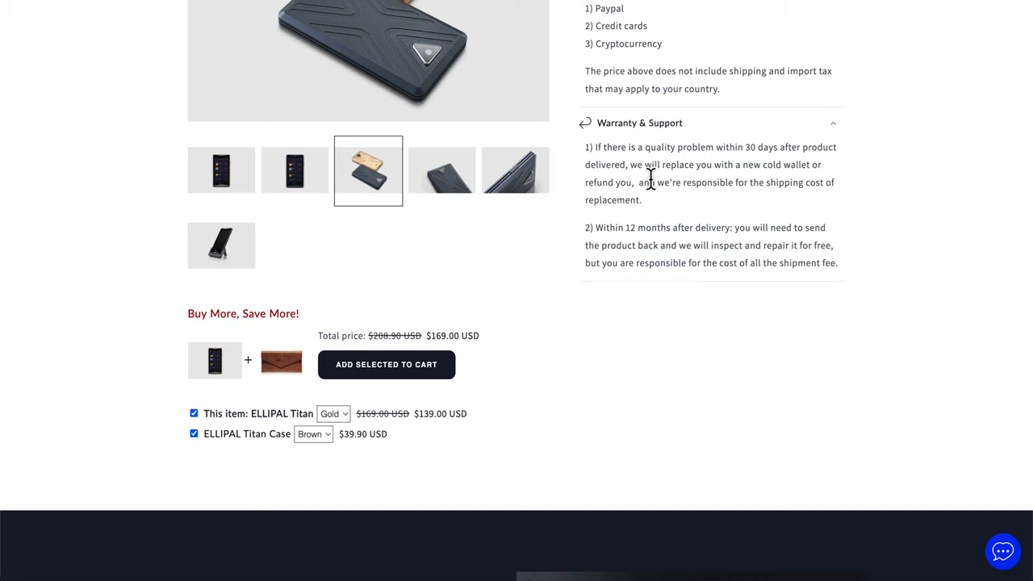
scroll(up, 3)
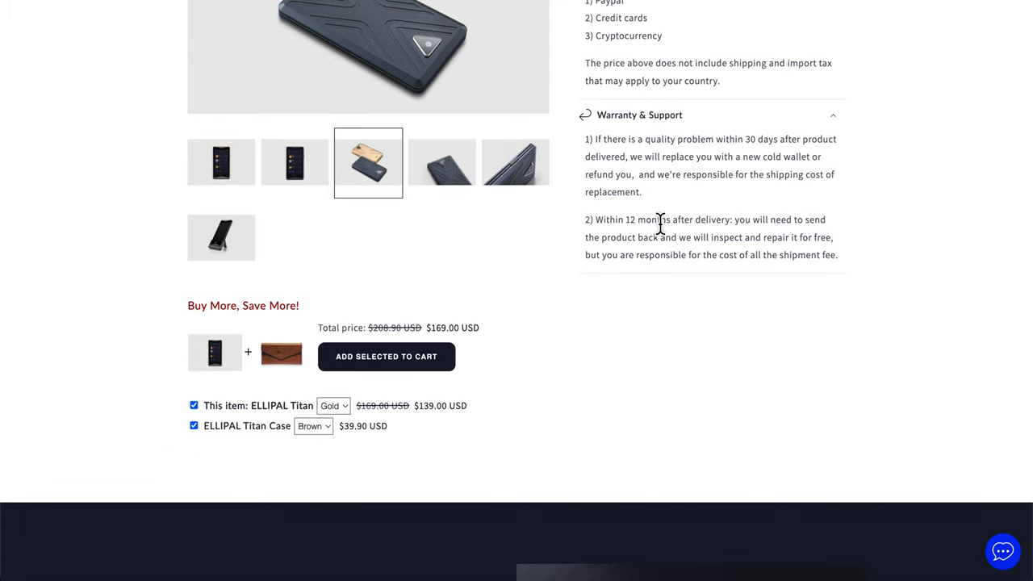
scroll(down, 3)
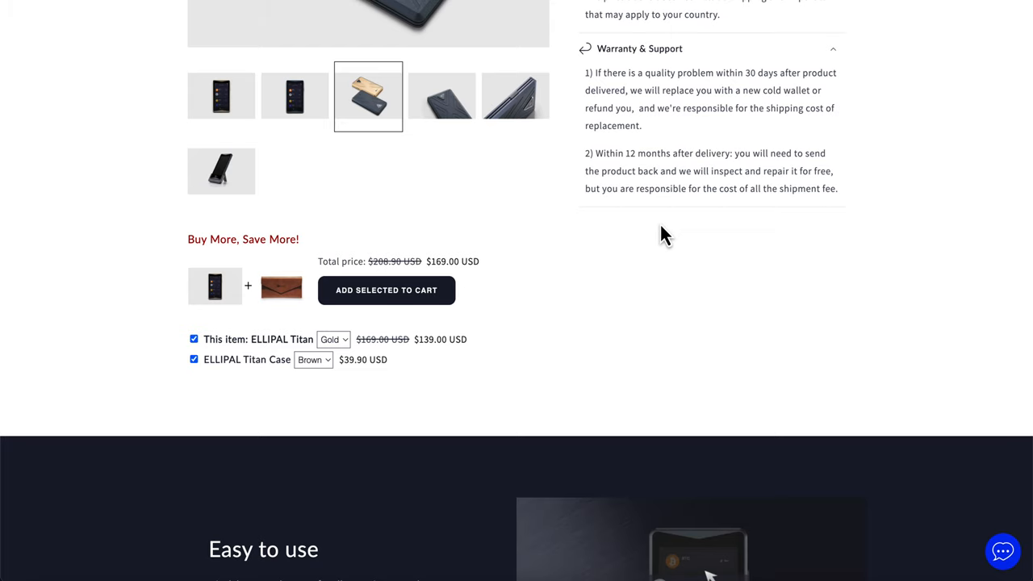
Read through the Security Protection System and What's in the box sections down to the View Coin List link.
scroll(down, 3)
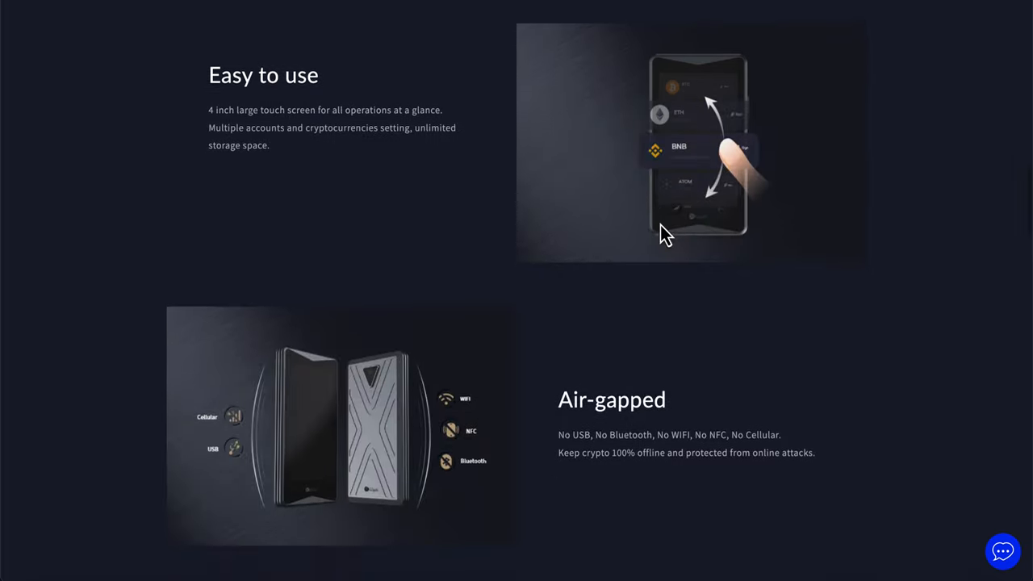
scroll(down, 3)
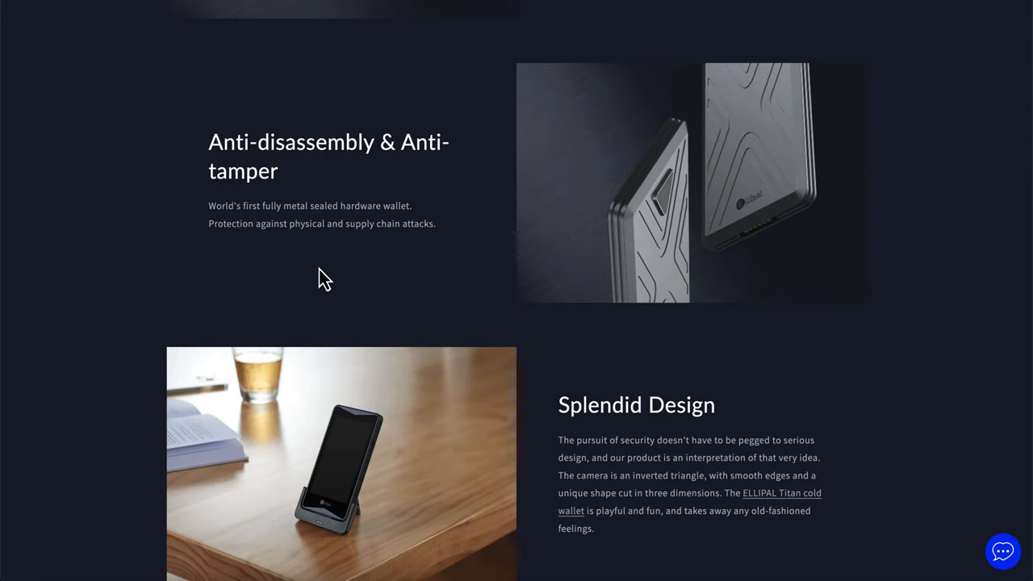
scroll(down, 3)
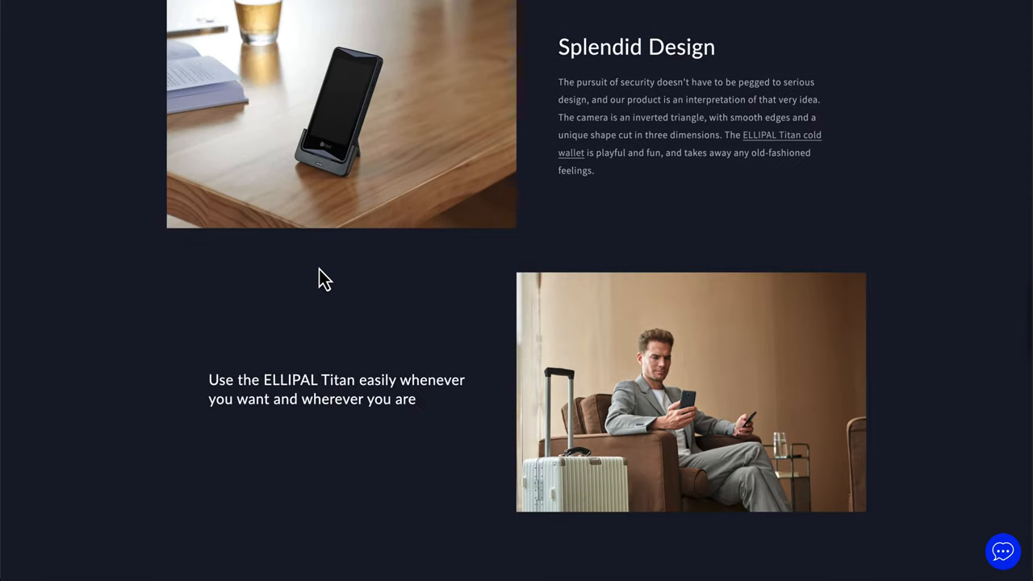
scroll(down, 3)
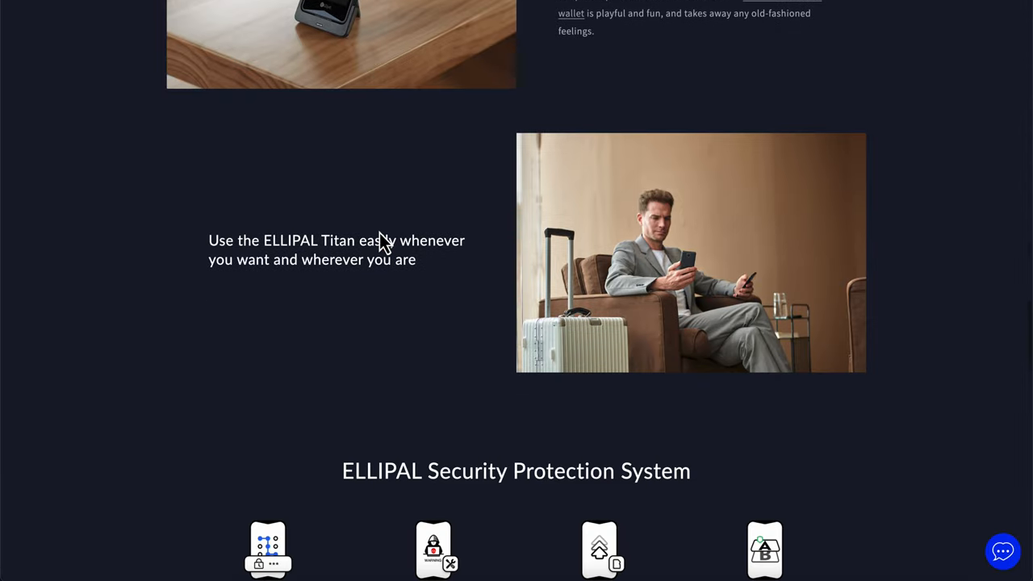
scroll(down, 3)
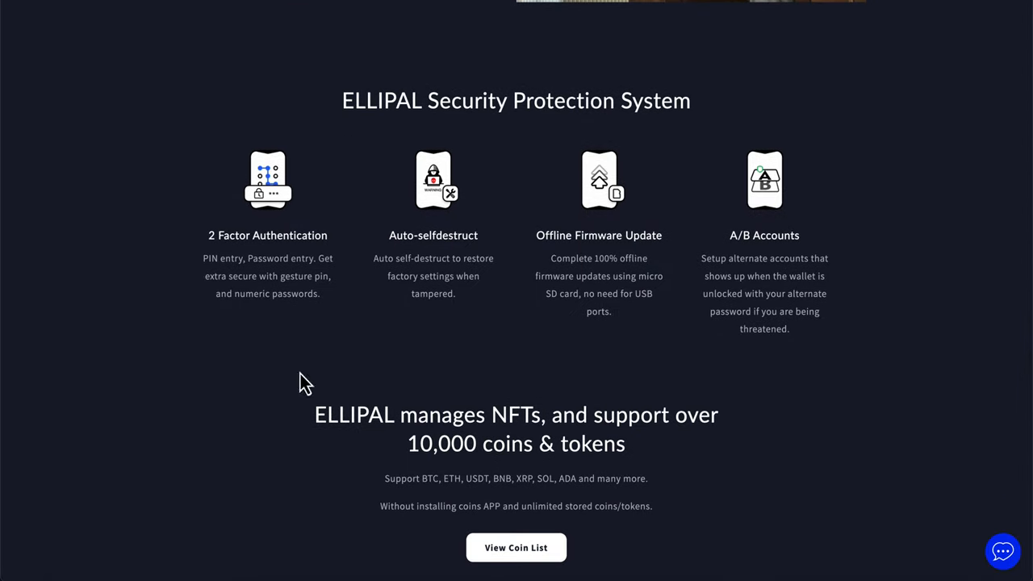
mouse_move(315, 218)
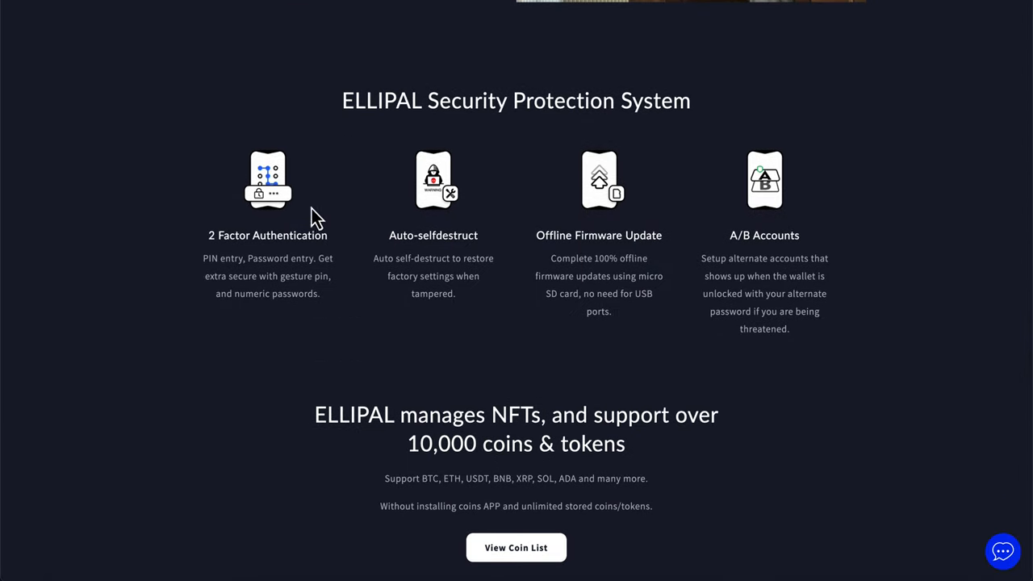
mouse_move(439, 256)
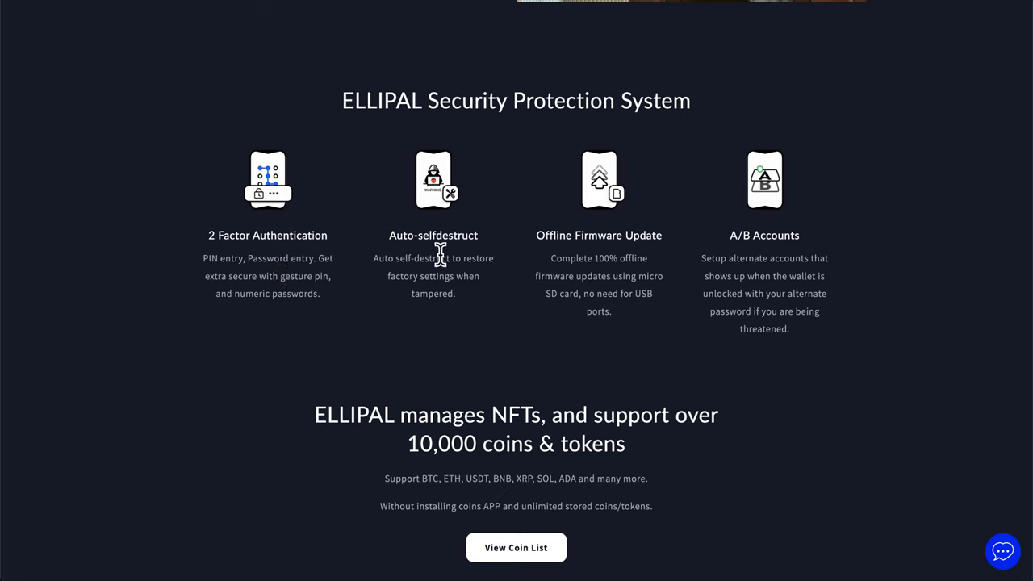
mouse_move(600, 258)
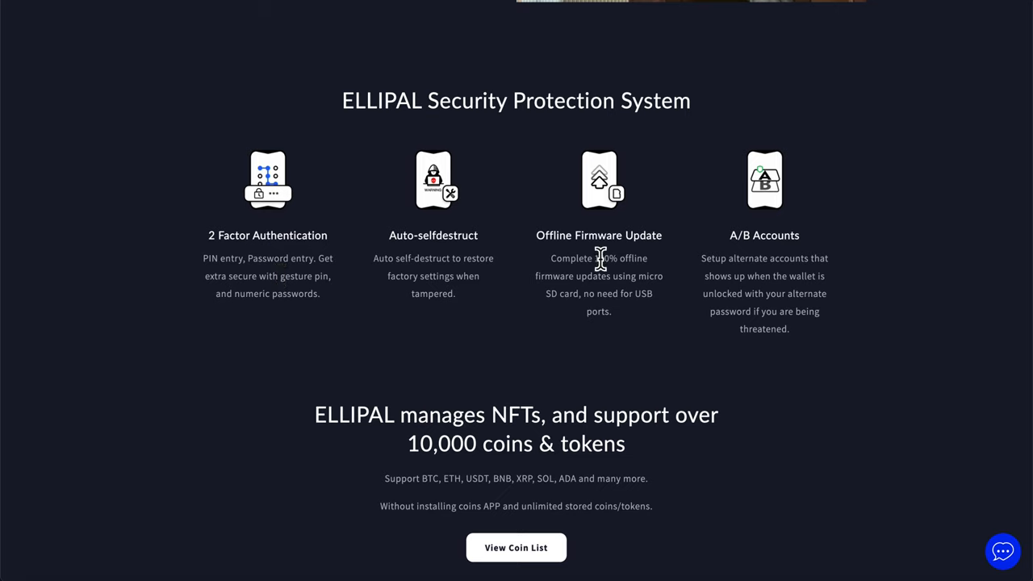
mouse_move(397, 277)
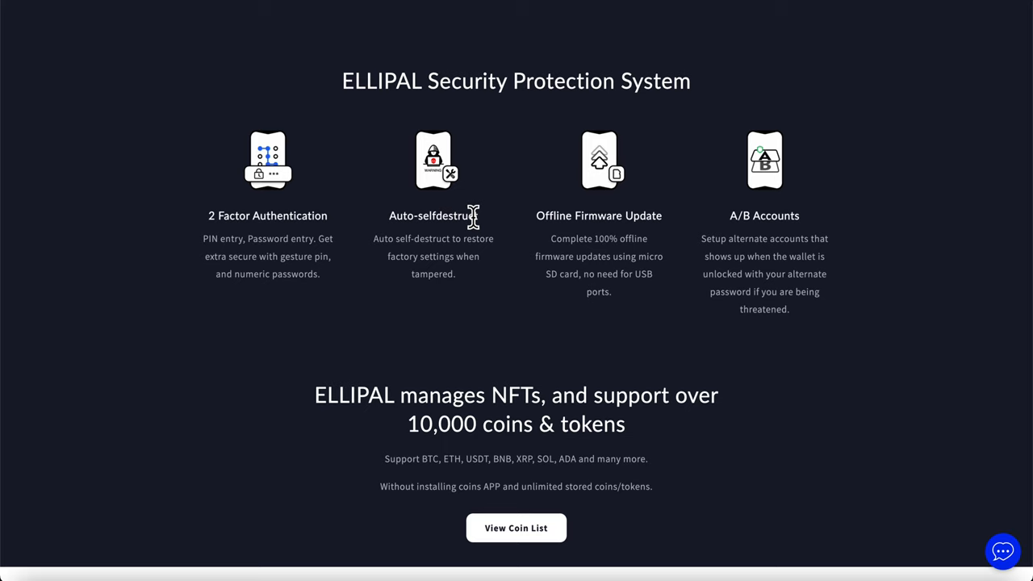
mouse_move(395, 219)
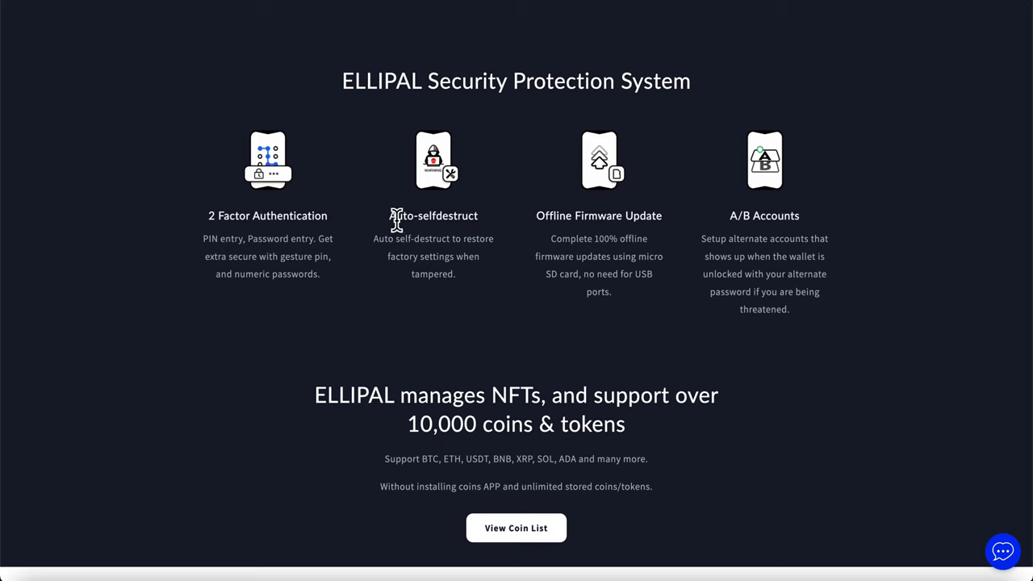
scroll(down, 3)
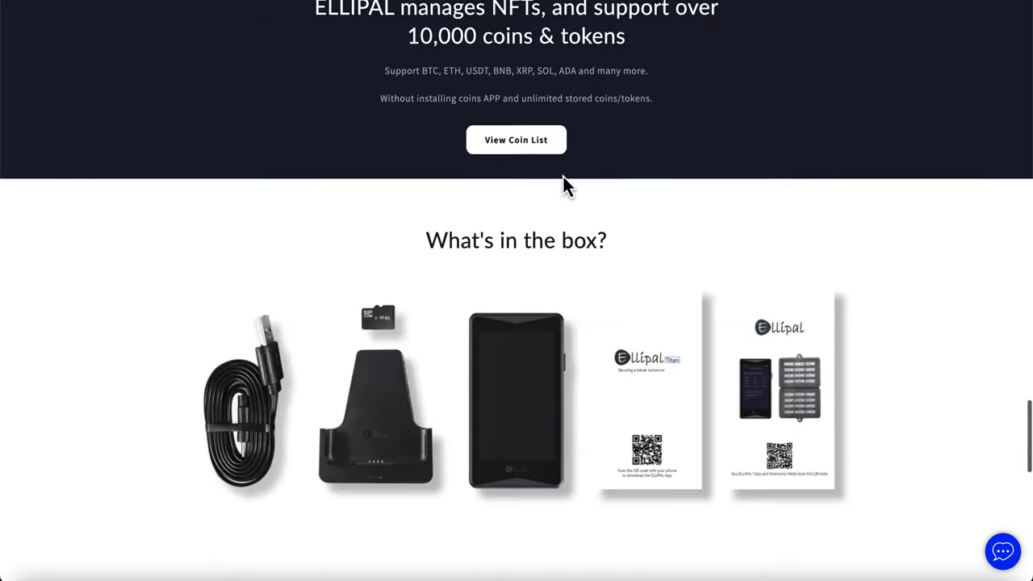
scroll(down, 3)
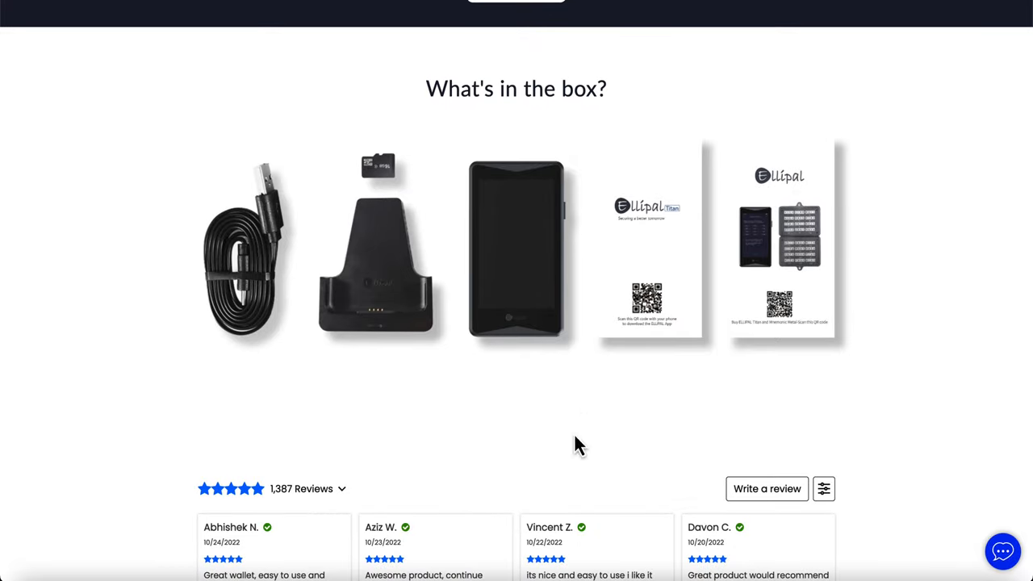
scroll(up, 3)
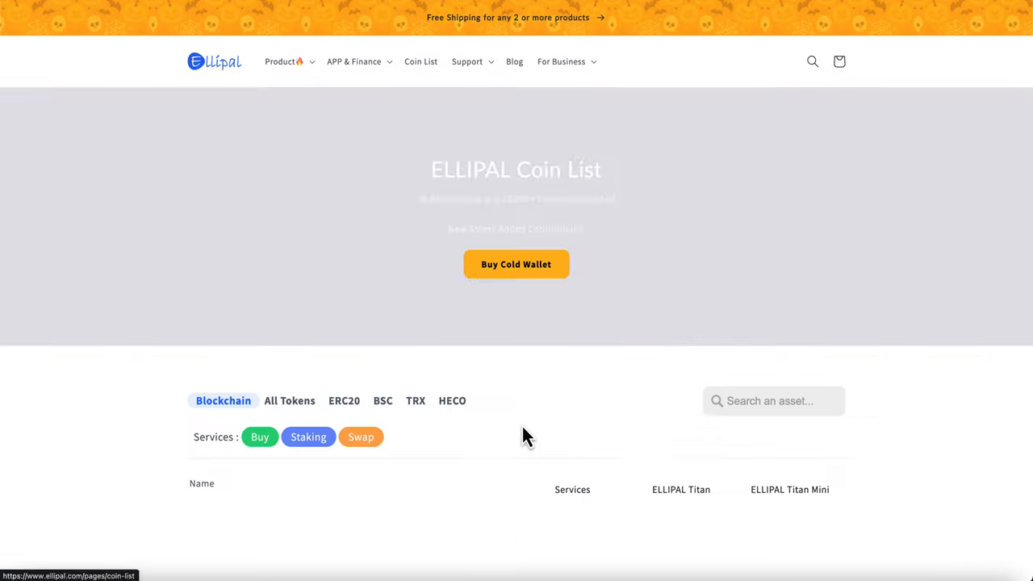
scroll(down, 3)
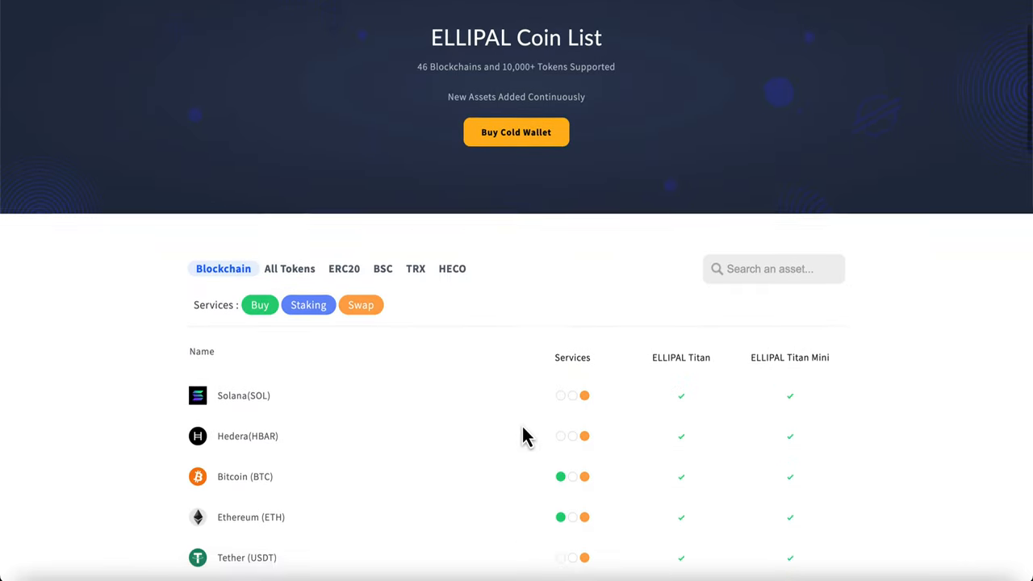
scroll(down, 3)
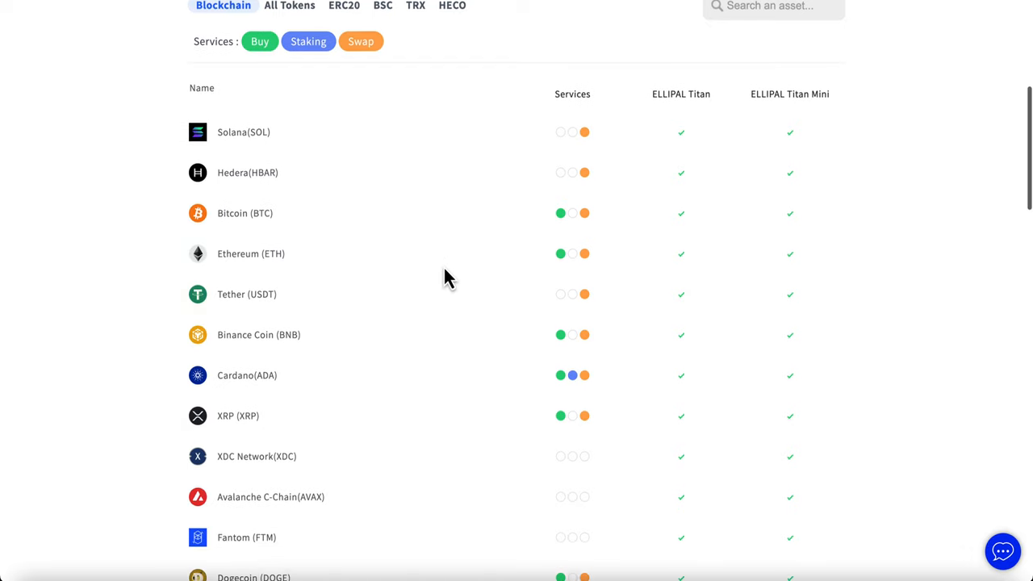
scroll(down, 3)
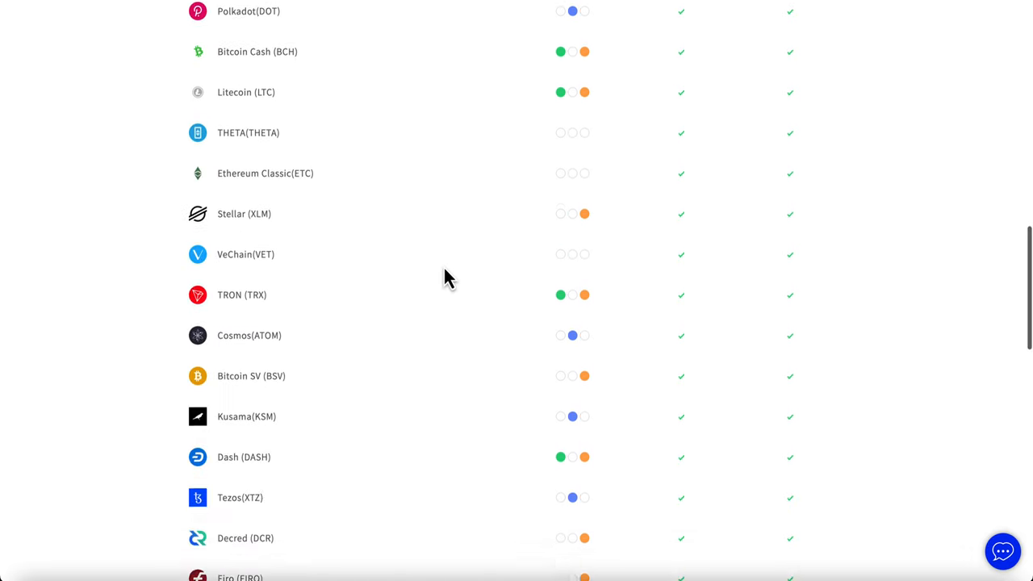
scroll(up, 3)
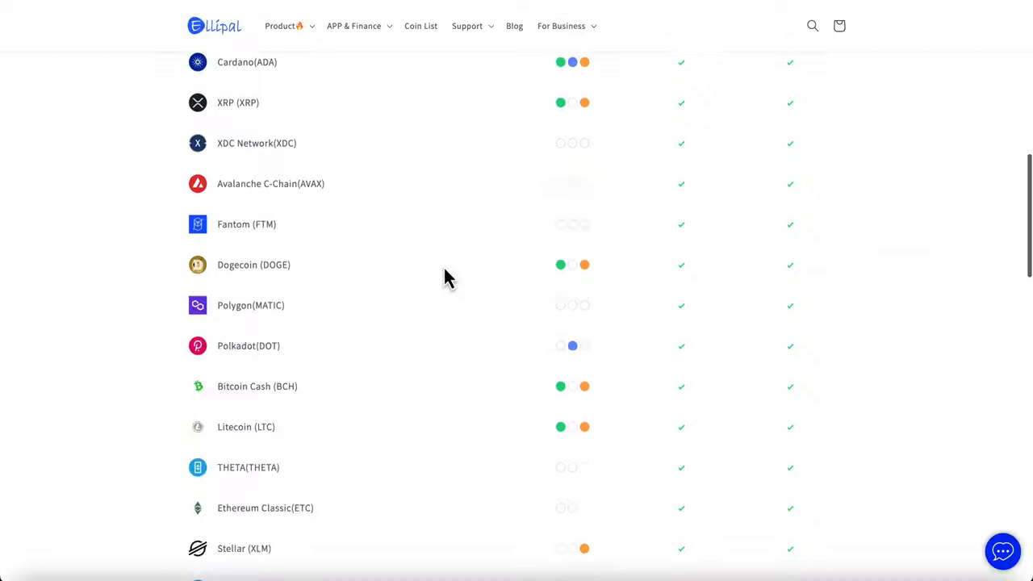
scroll(up, 3)
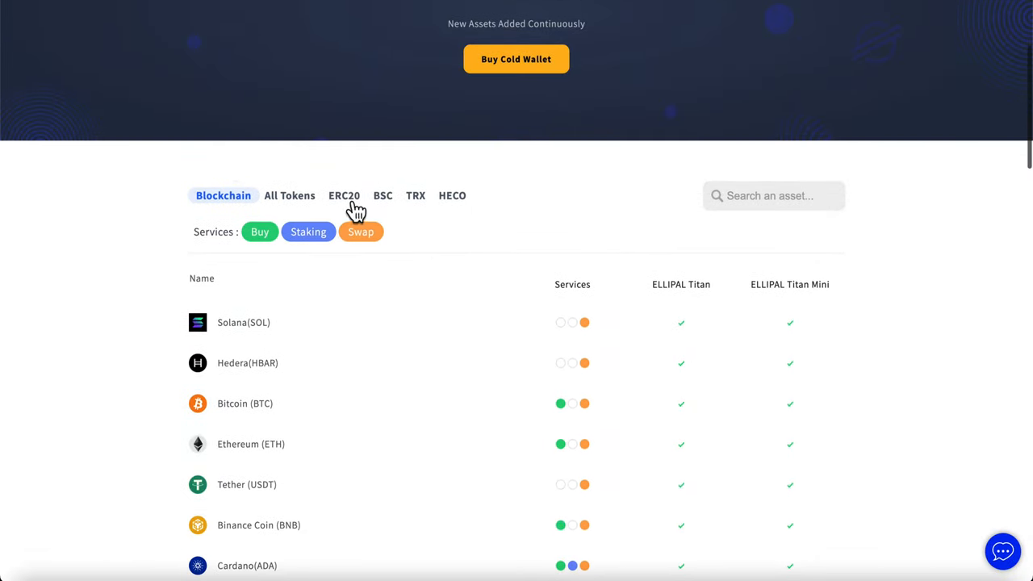
mouse_move(289, 256)
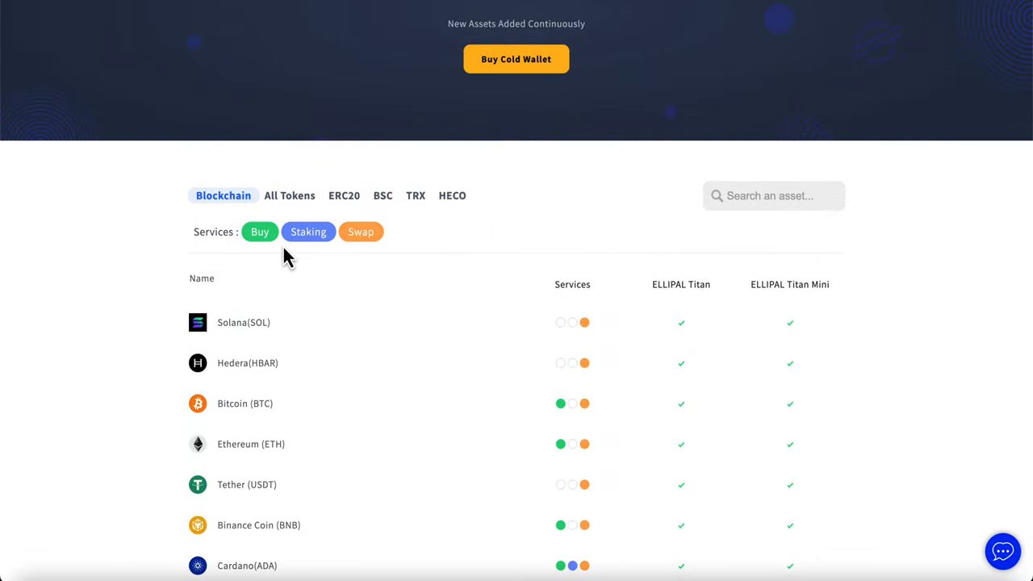
mouse_move(557, 365)
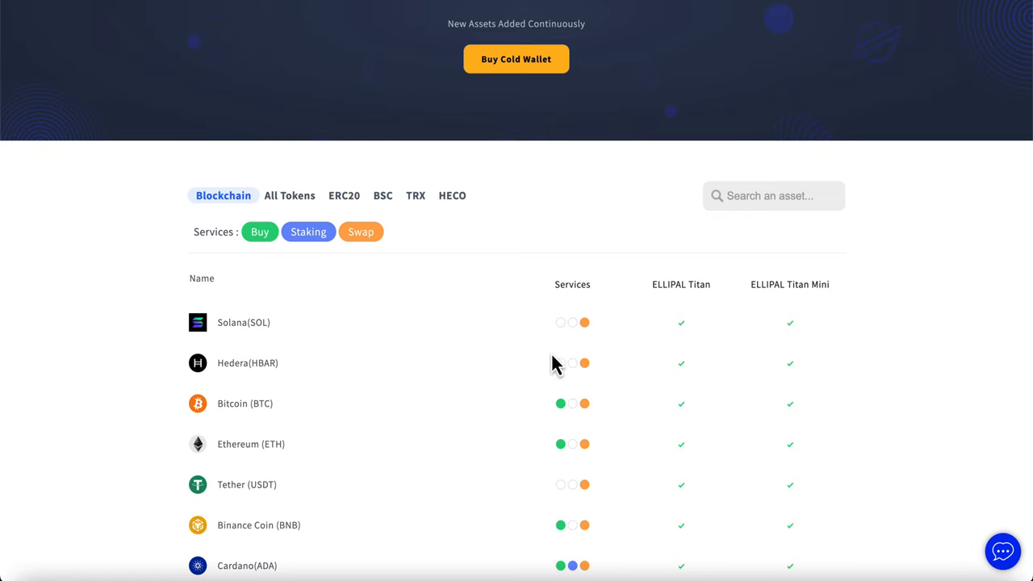
scroll(down, 3)
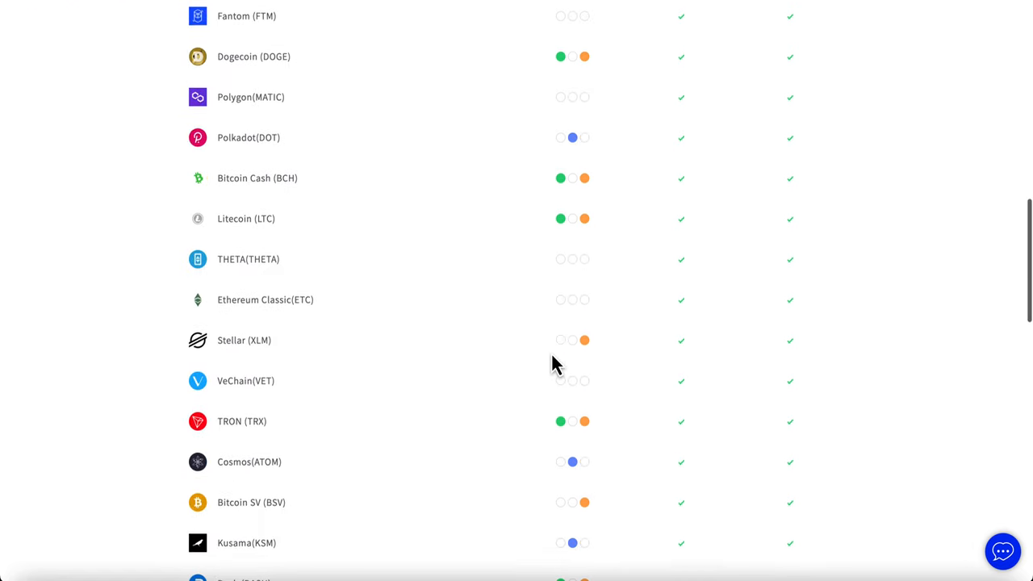
scroll(down, 3)
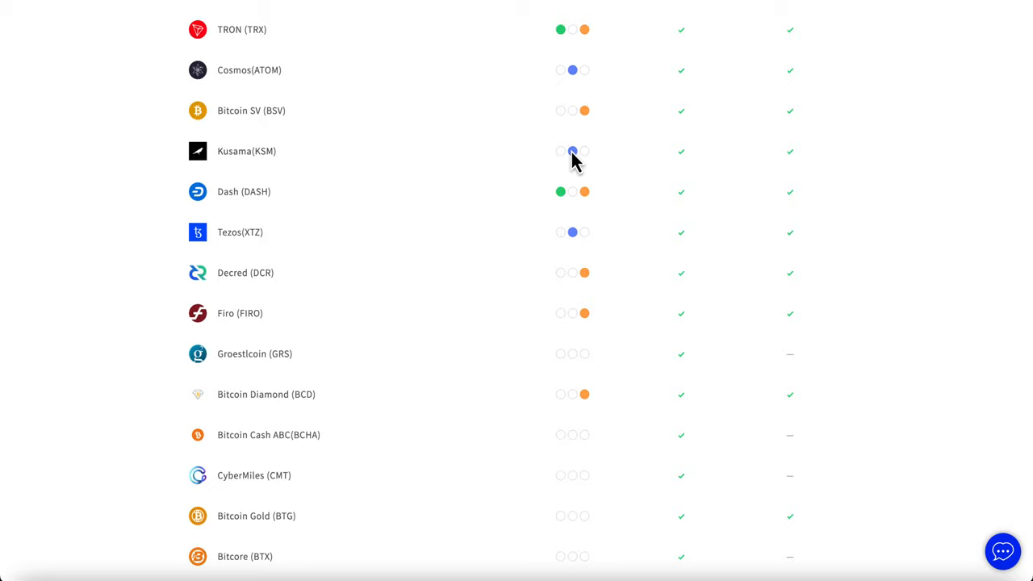
scroll(down, 3)
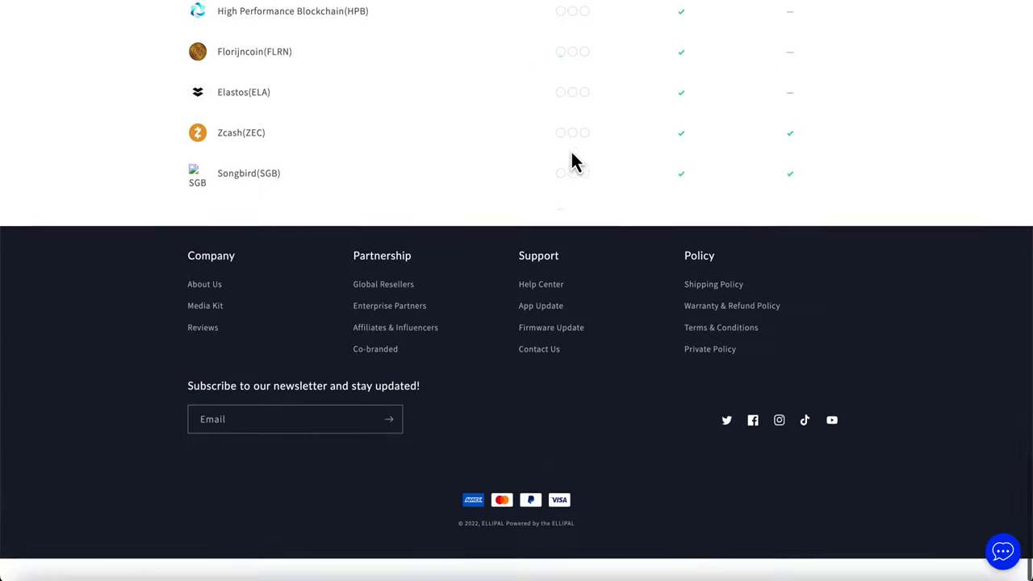
scroll(up, 3)
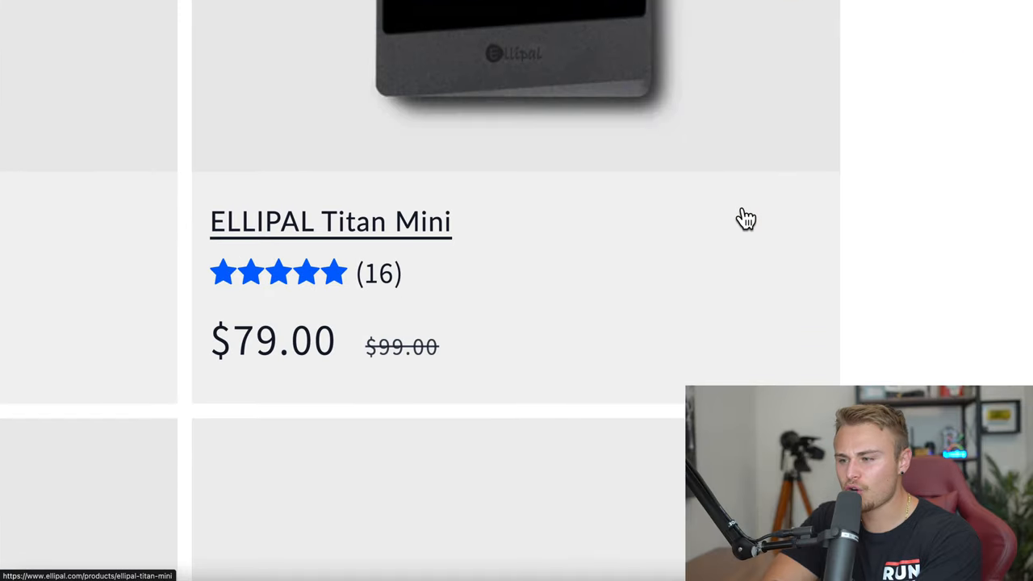
Scroll back up to the product grid showing the Titan Bundle, Titan and Titan Mini.
scroll(up, 3)
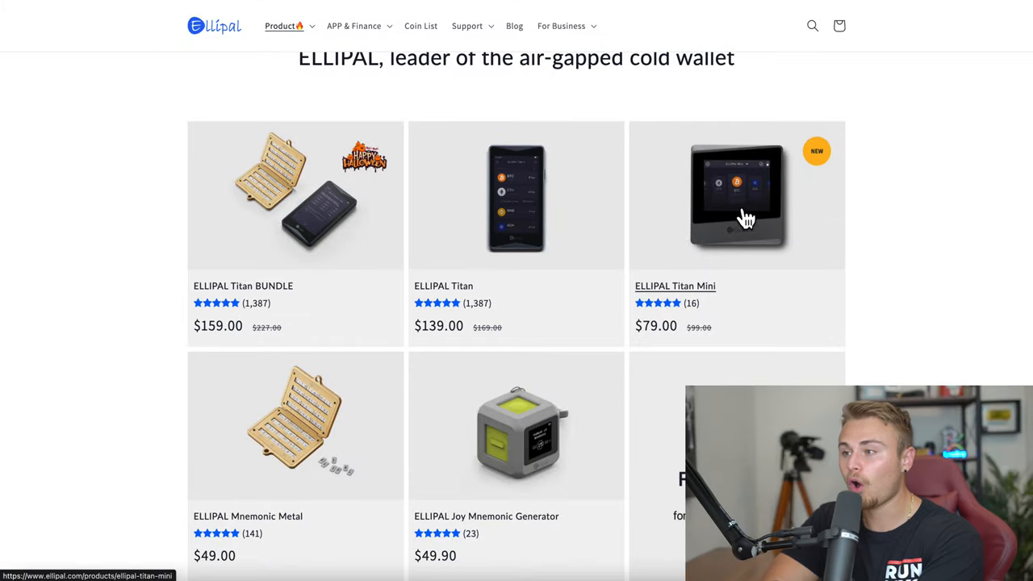
scroll(up, 3)
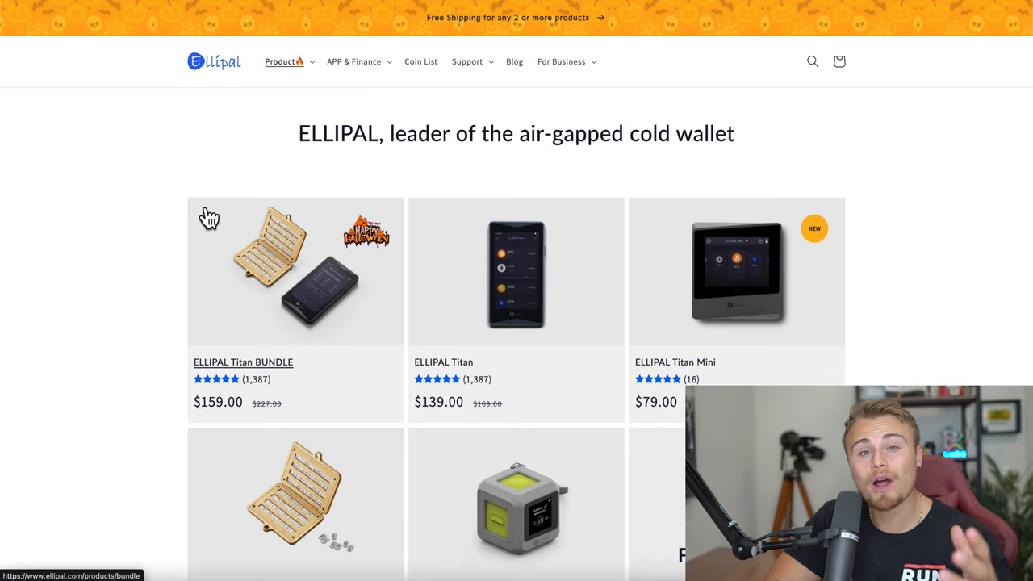